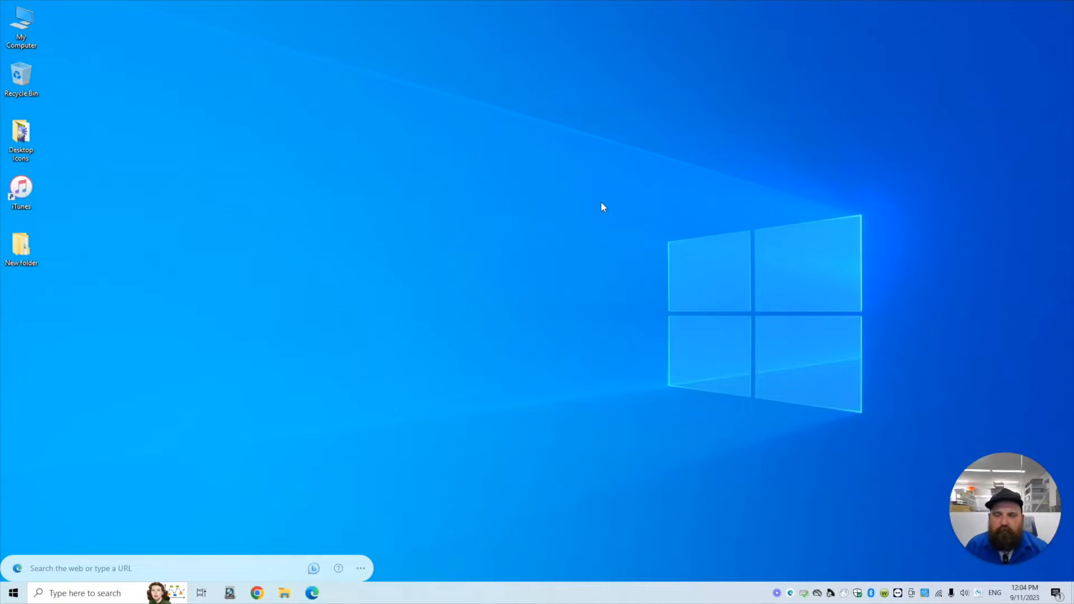
mouse_move(710, 201)
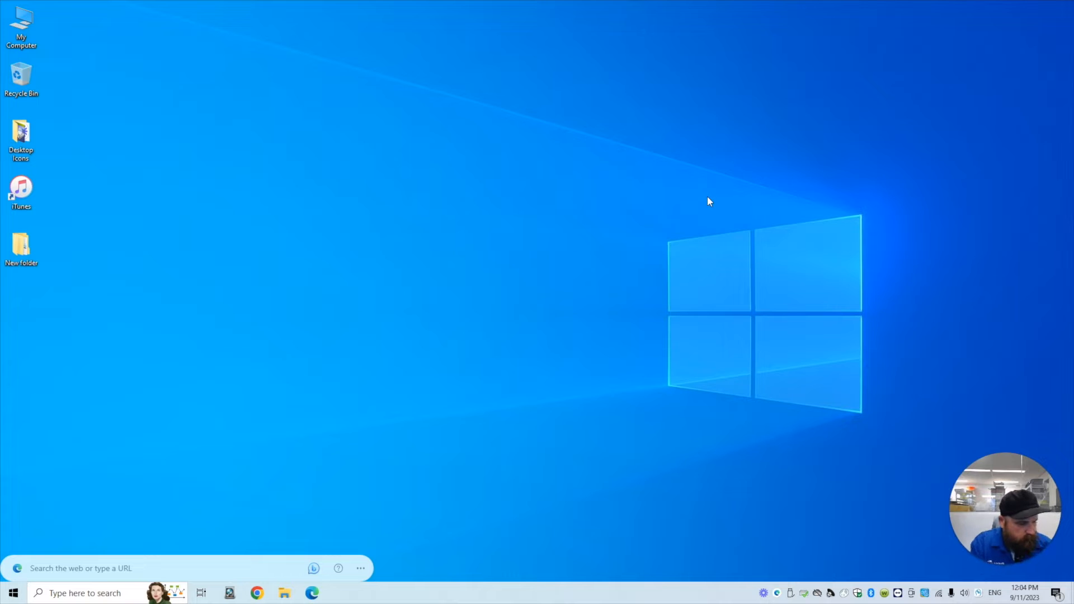
mouse_move(362, 534)
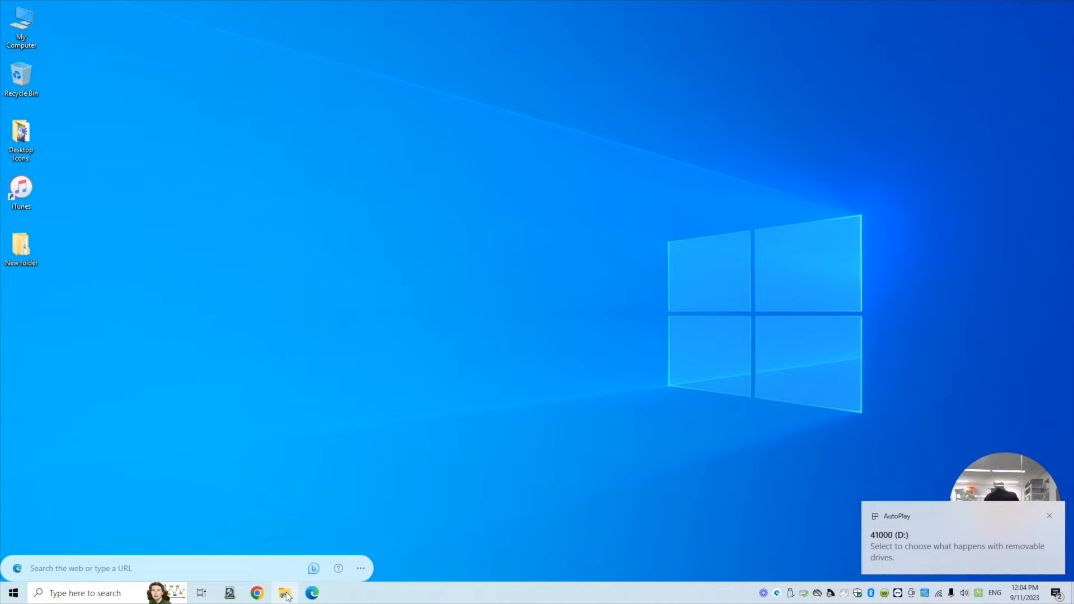
Step: Show This PC and select the external 41000 (D:) drive, 928 GB free of 931 GB
left_click(285, 593)
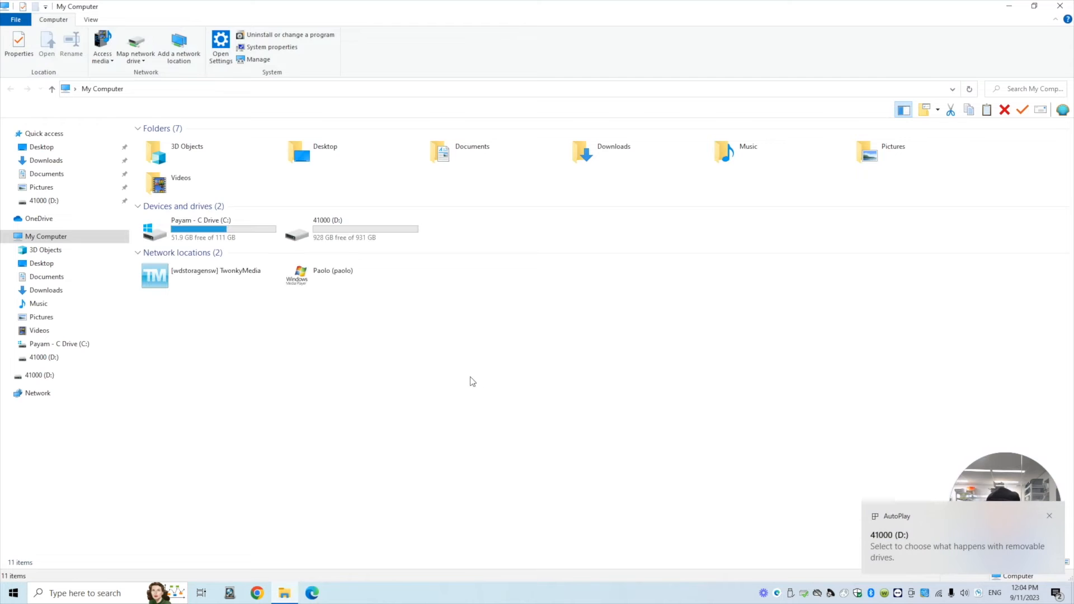
left_click(332, 274)
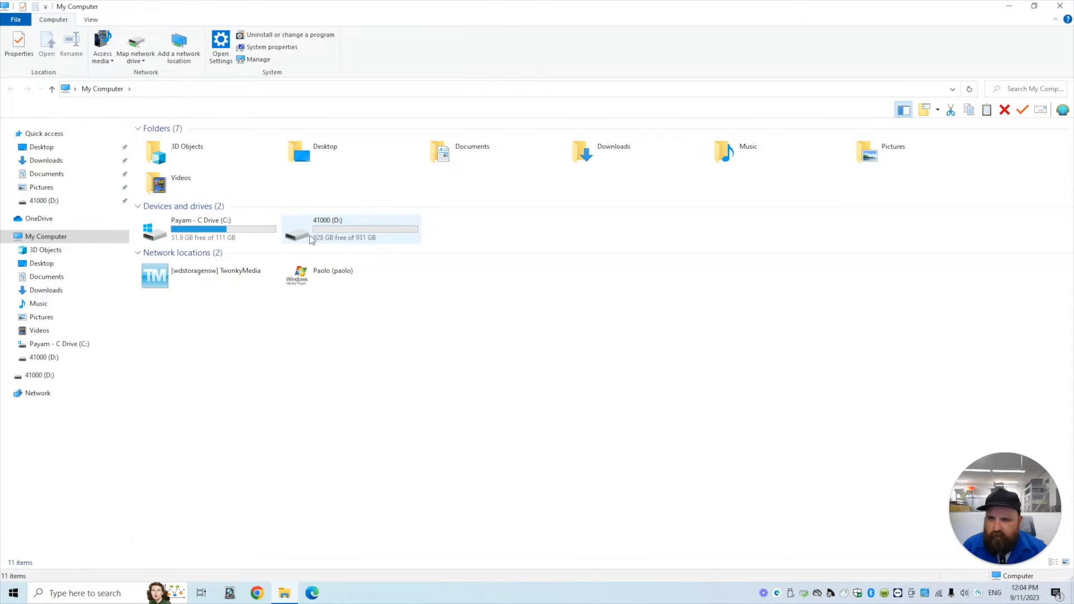
mouse_move(301, 237)
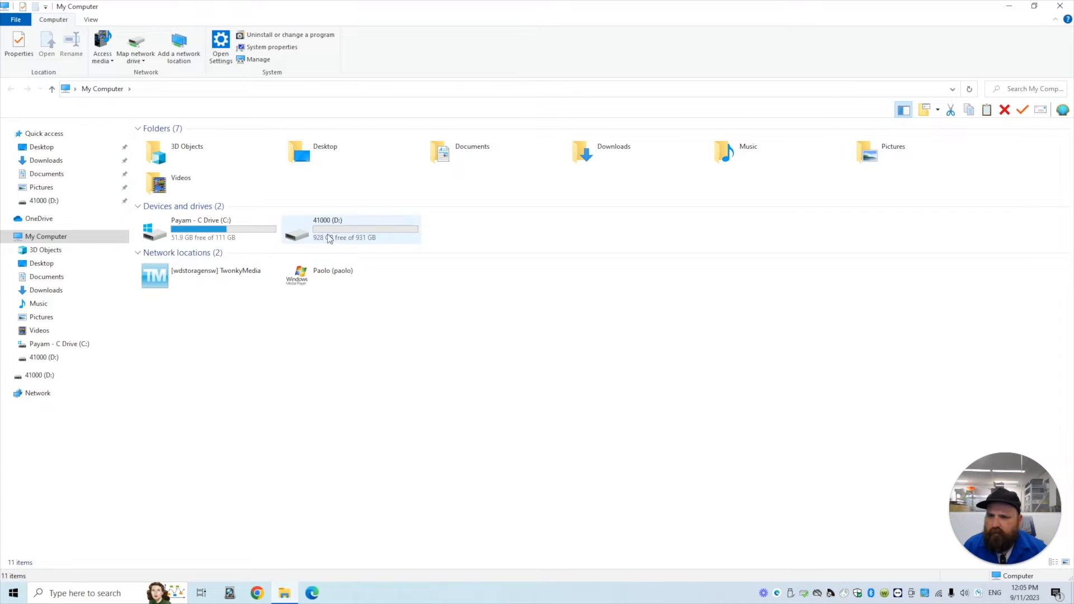
left_click(346, 275)
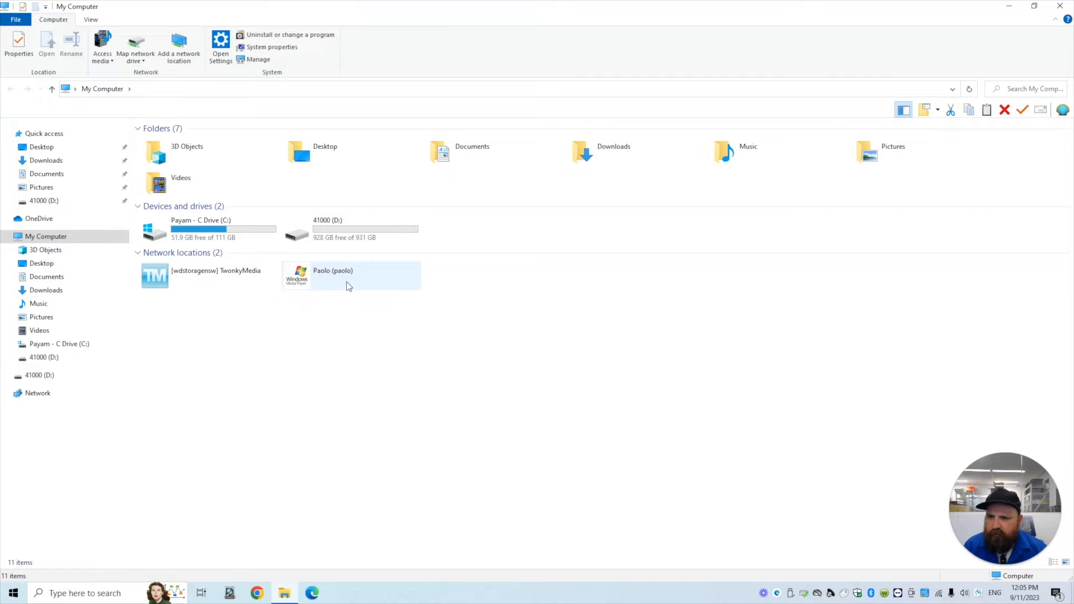
mouse_move(355, 291)
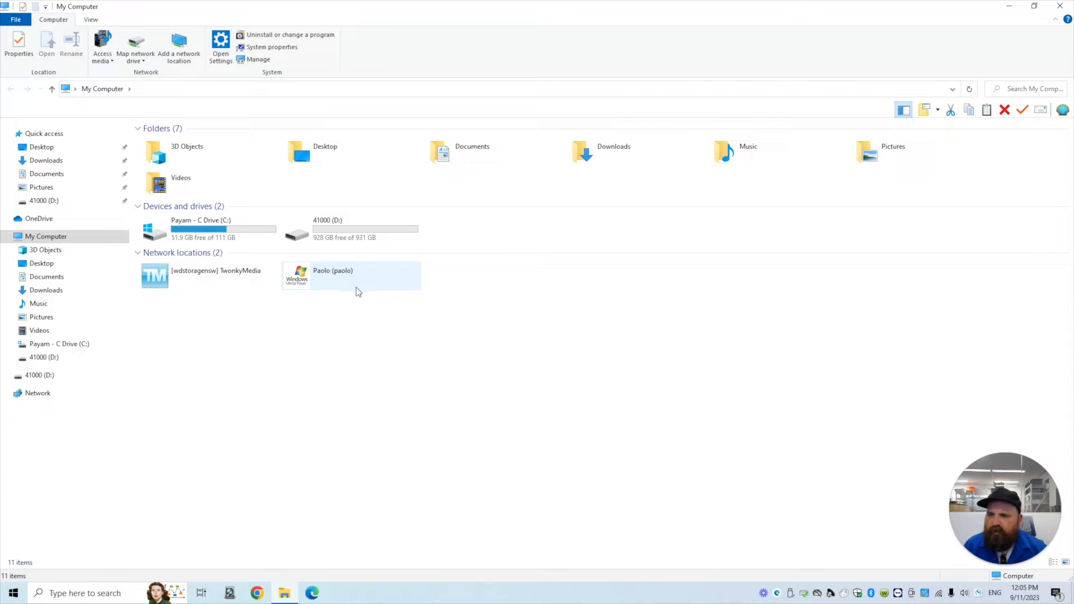
mouse_move(367, 271)
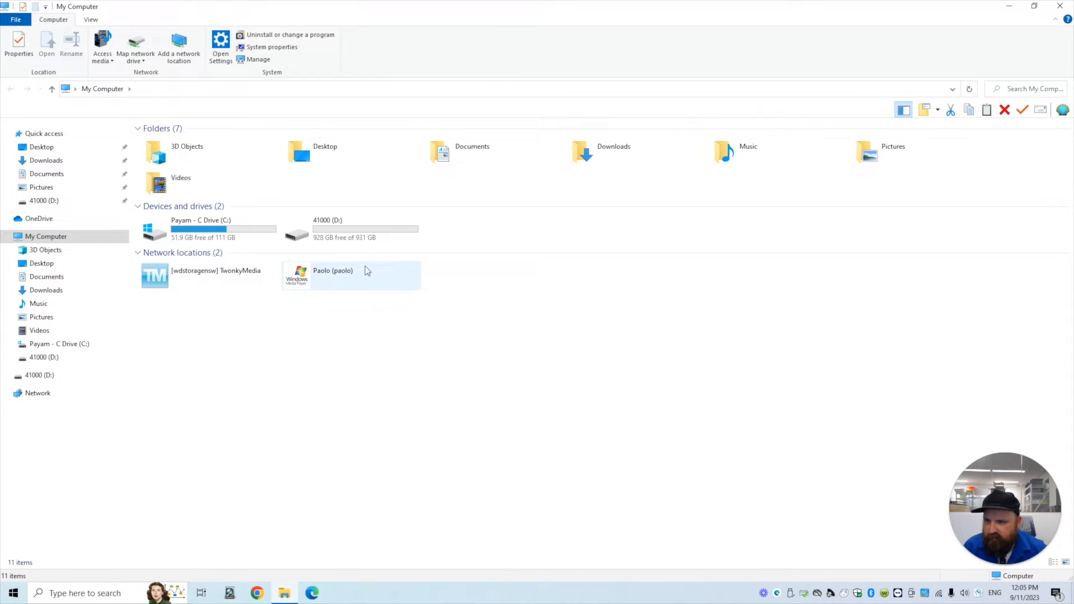
mouse_move(197, 230)
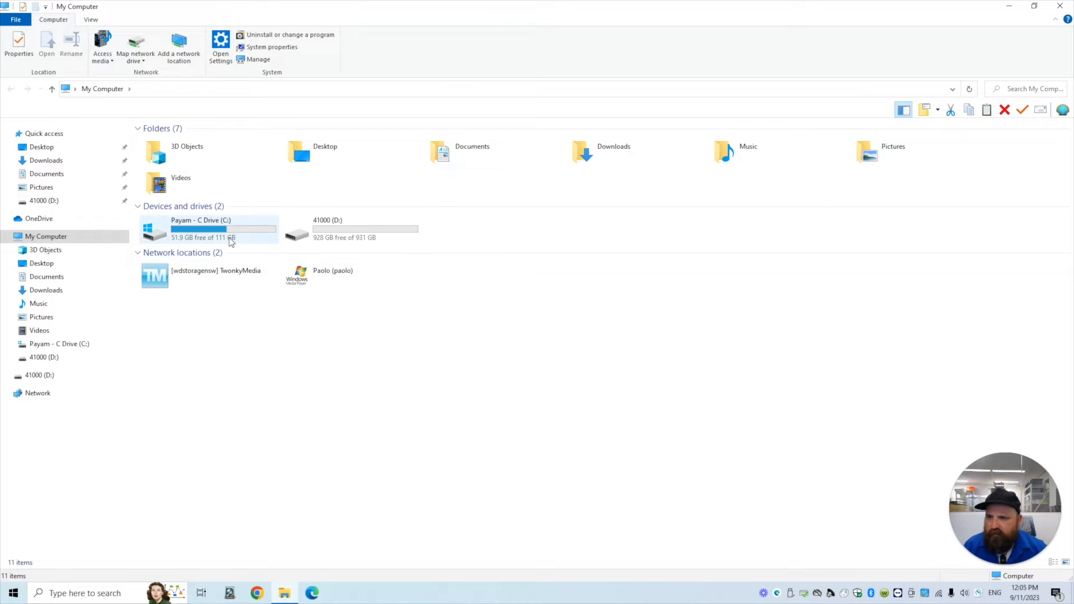
mouse_move(322, 229)
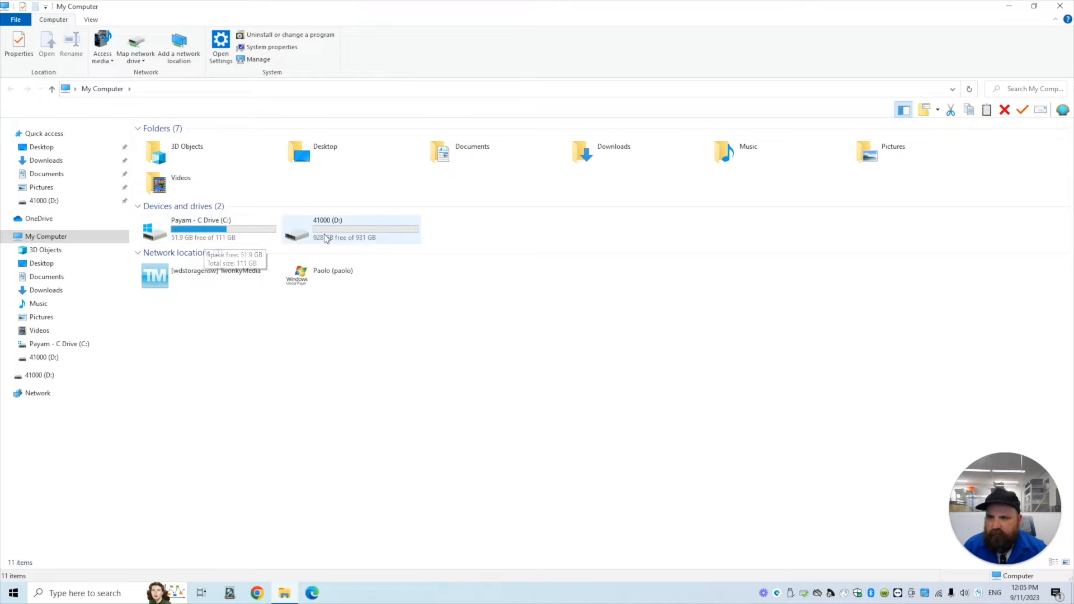
left_click(351, 228)
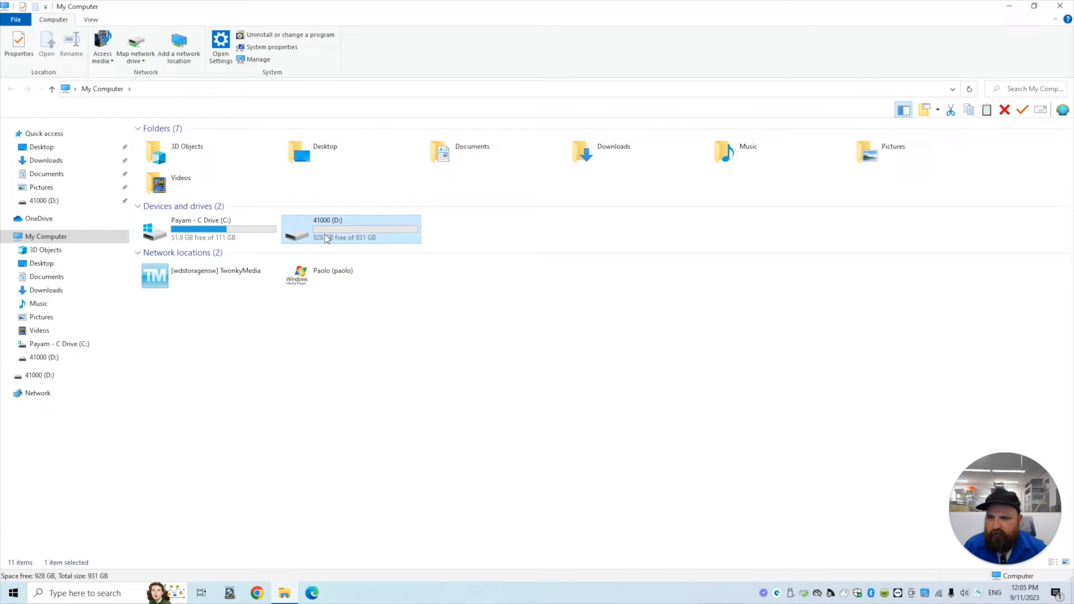
Step: Copy the 1.38 GB device backup folder inside D:\iPhone Backup
double_click(328, 228)
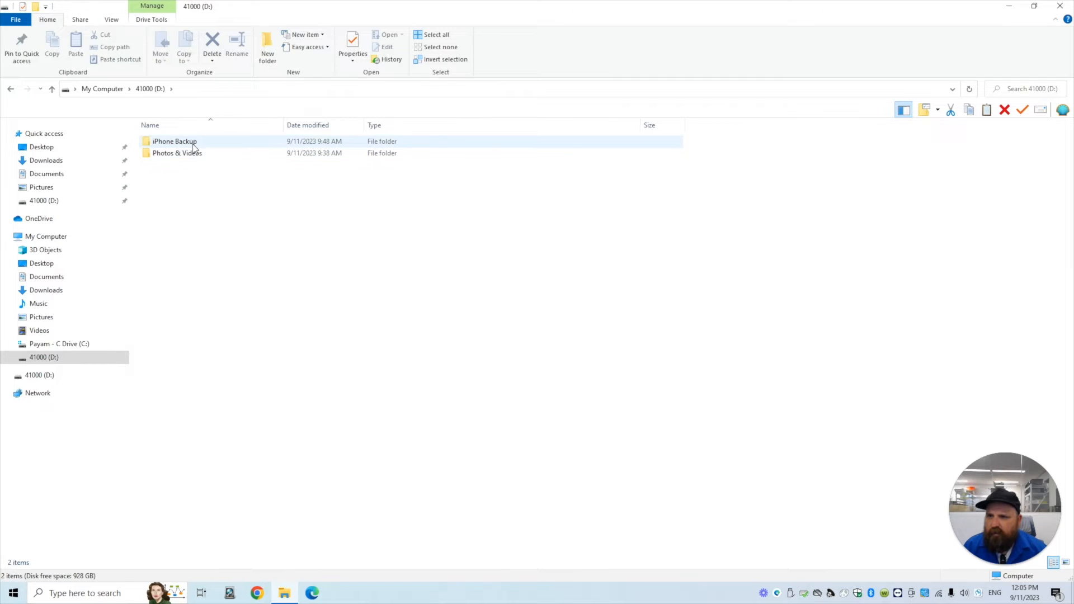
double_click(175, 141)
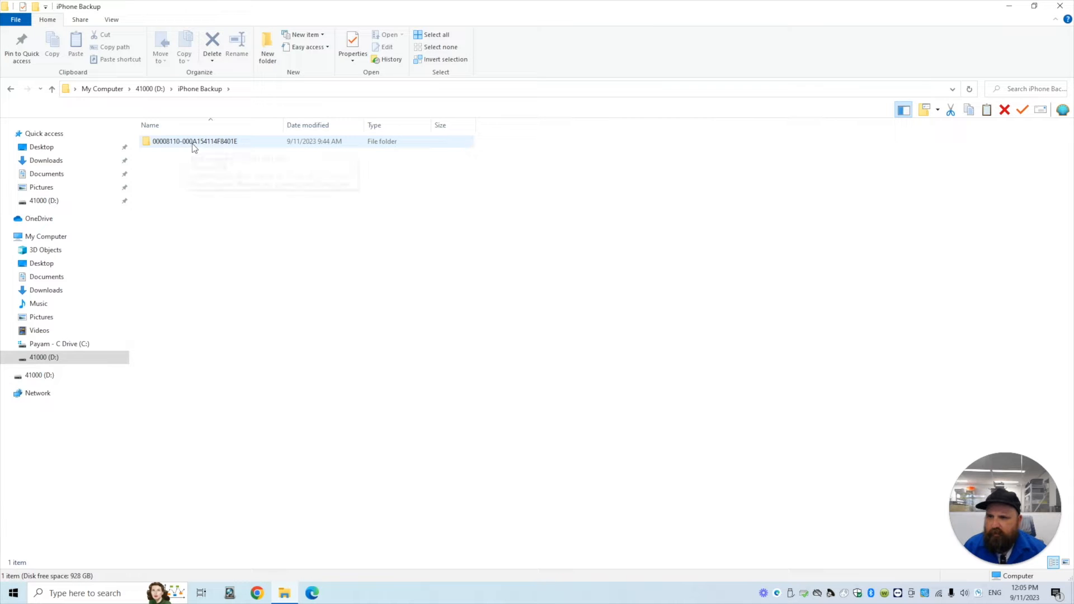
mouse_move(195, 141)
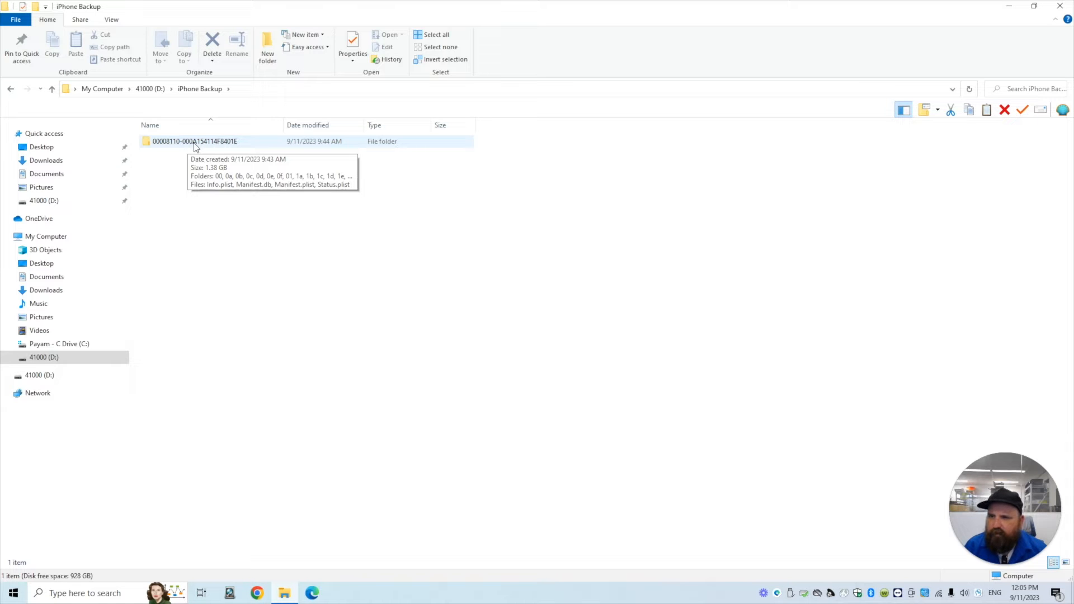
right_click(195, 141)
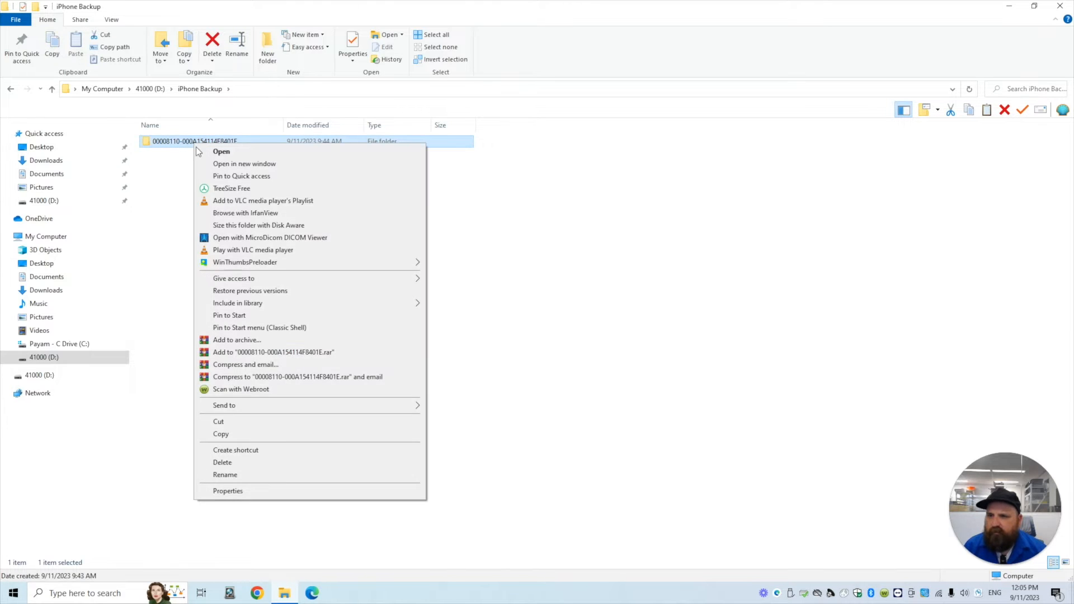
left_click(227, 490)
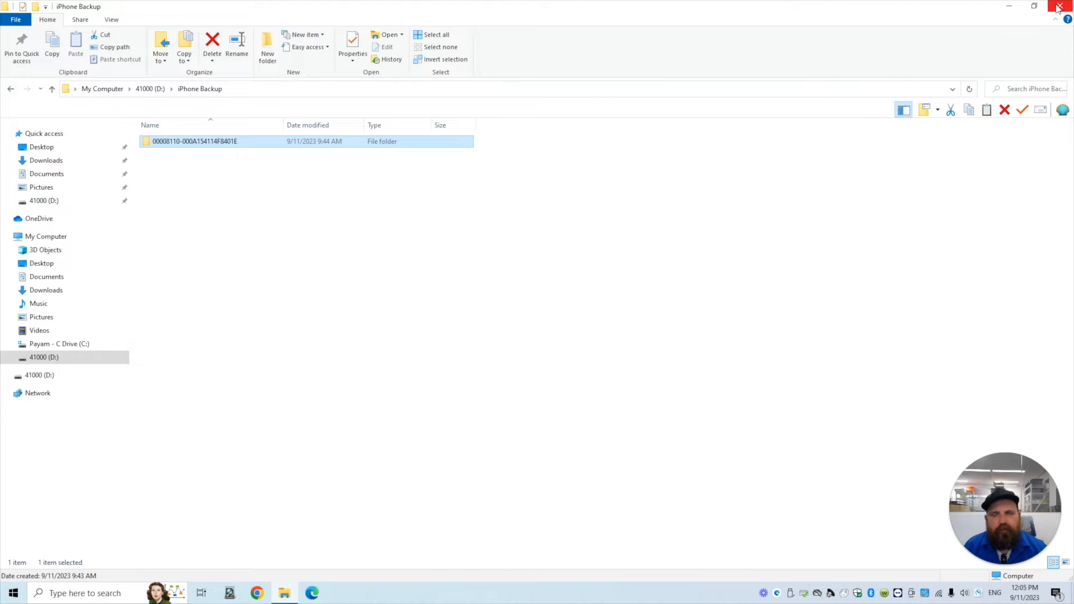
Step: Close the File Explorer window, returning to the desktop
left_click(1057, 6)
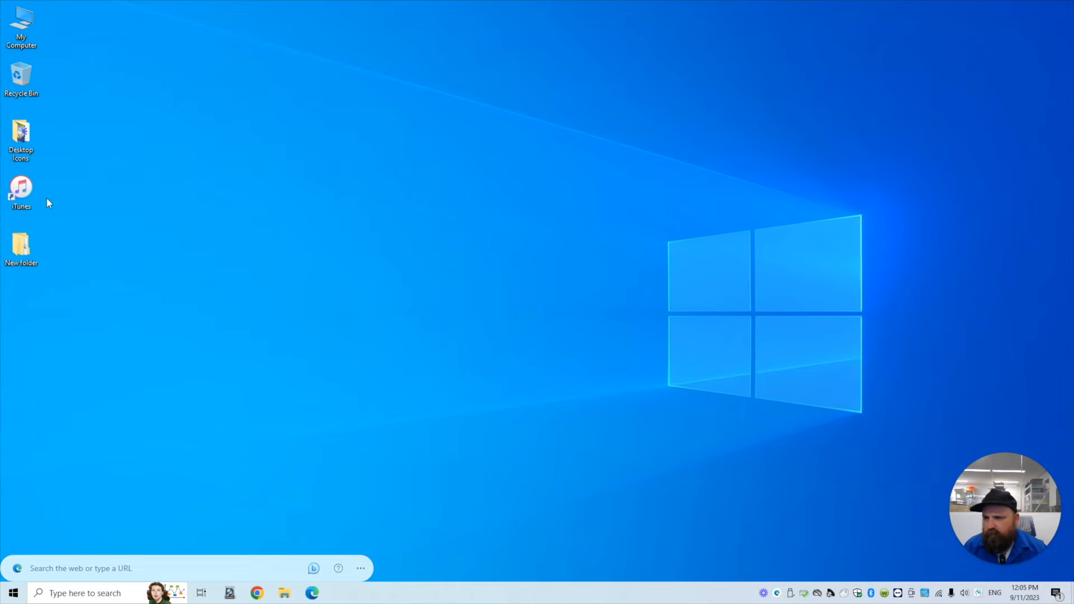
mouse_move(43, 199)
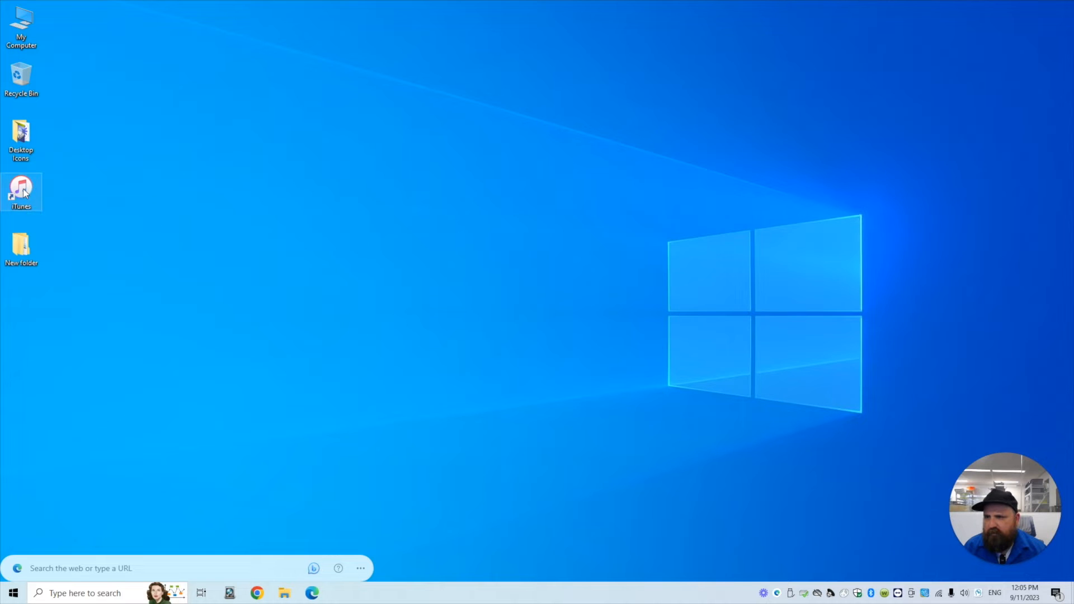
Step: Launch iTunes and confirm via Check for Updates that version 12.13 is current
double_click(22, 191)
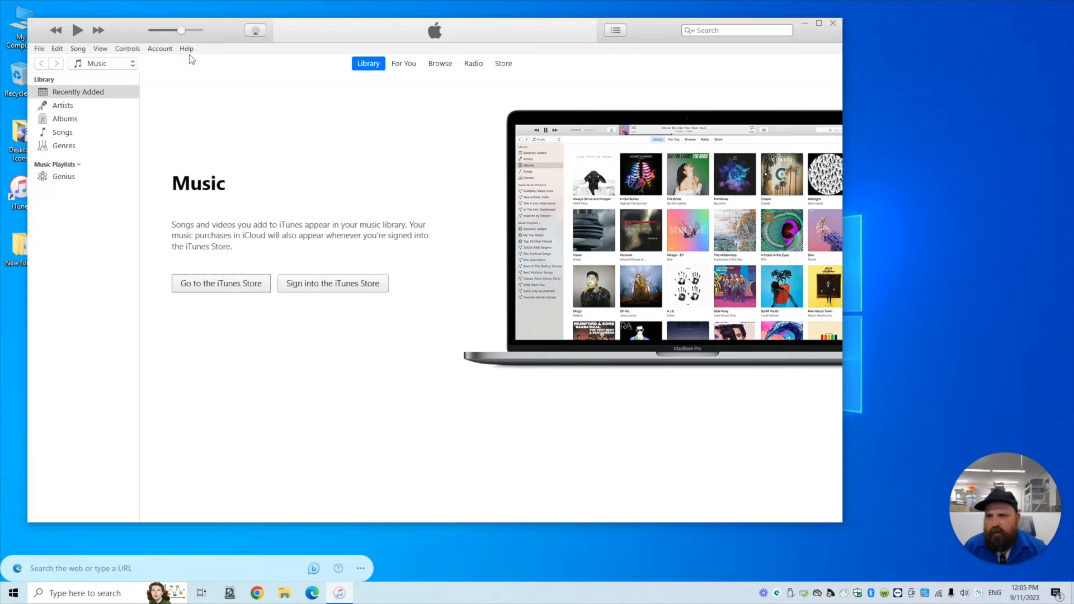
left_click(187, 48)
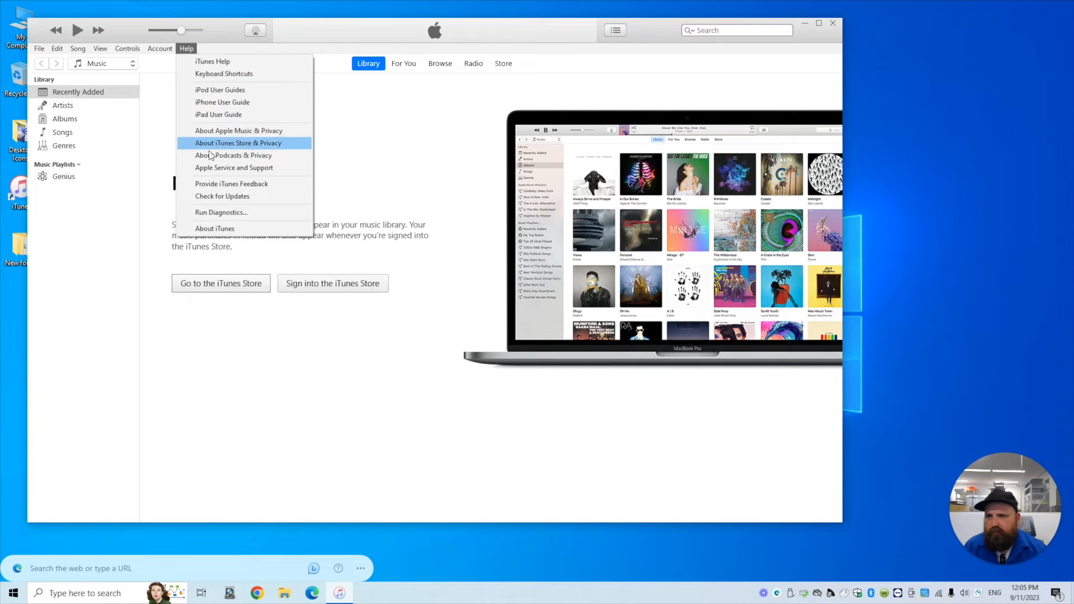
left_click(221, 196)
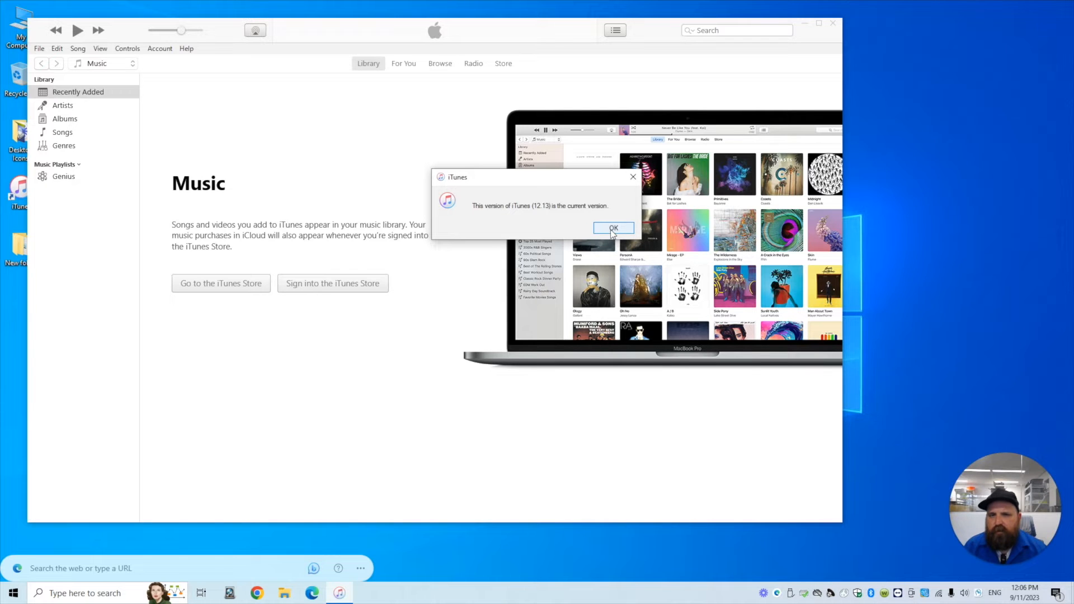
left_click(612, 227)
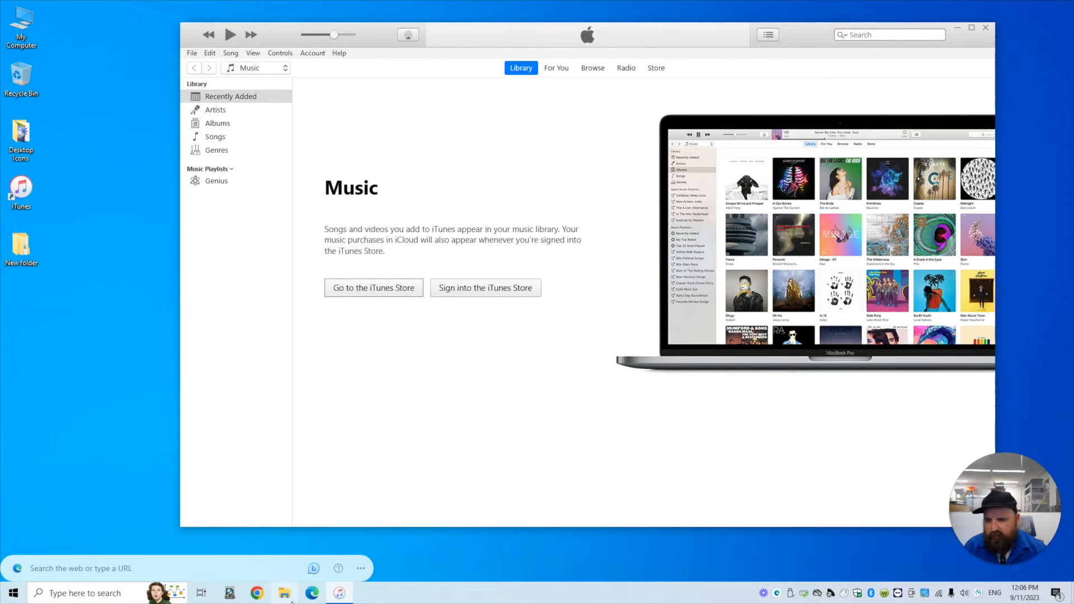
mouse_move(283, 593)
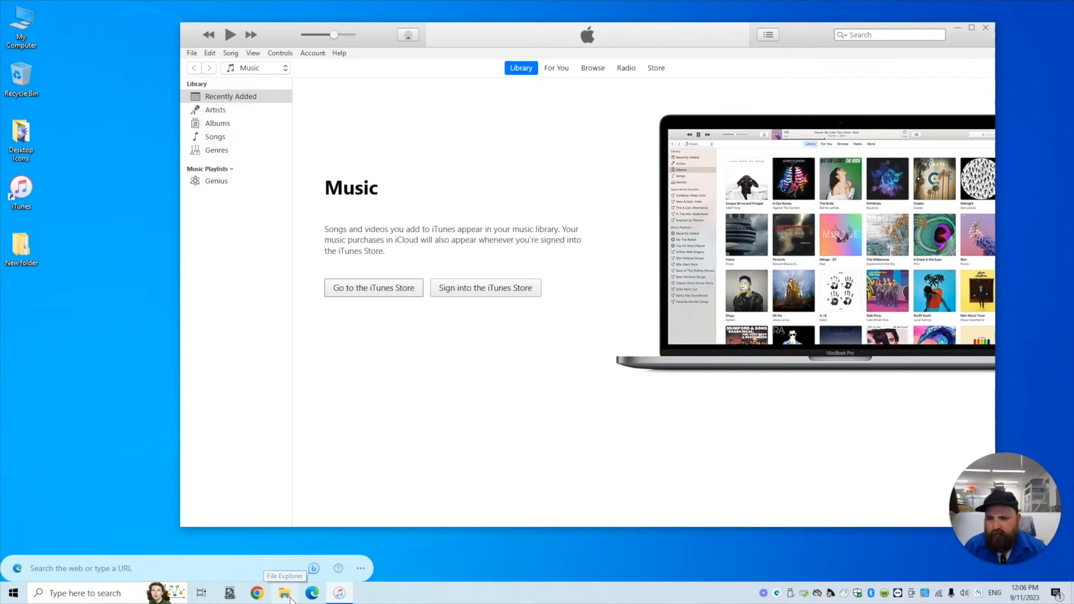
Step: Reopen D:\iPhone Backup and bring up the device backup folder's actions for copying
left_click(283, 593)
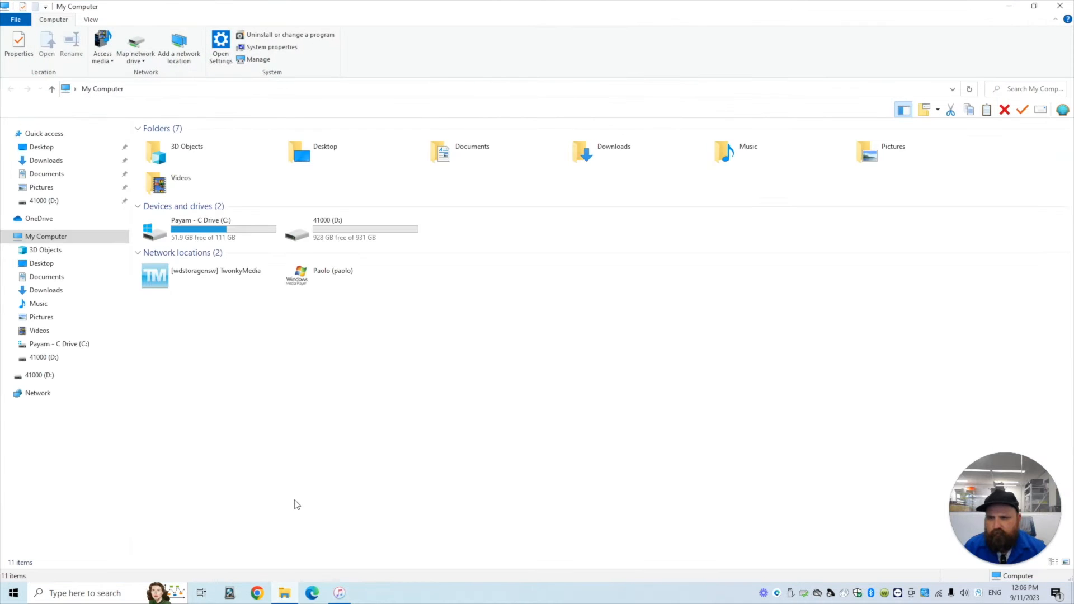
left_click(328, 229)
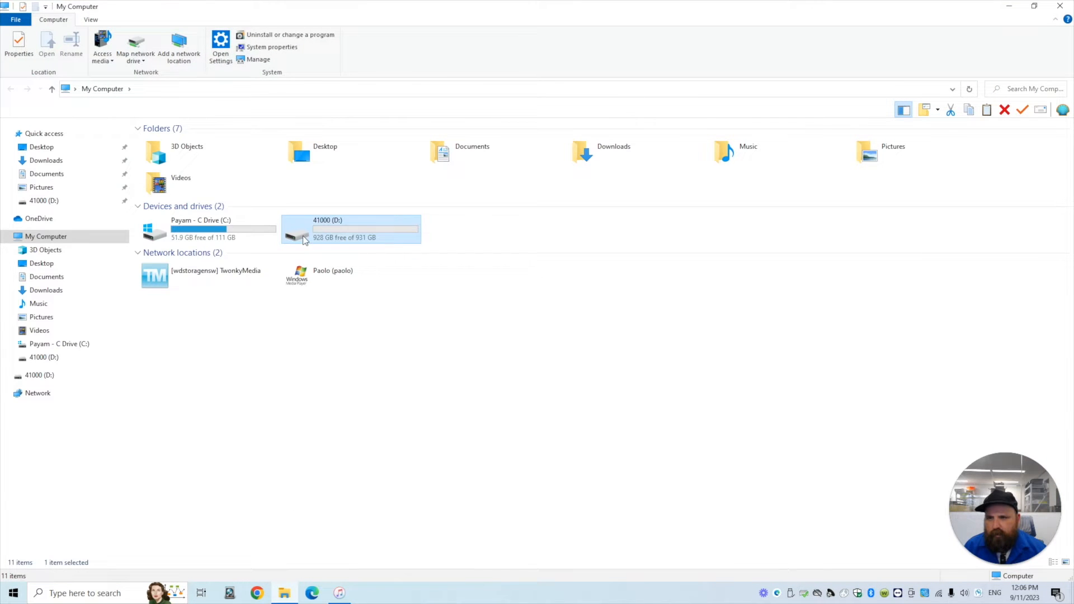
double_click(350, 228)
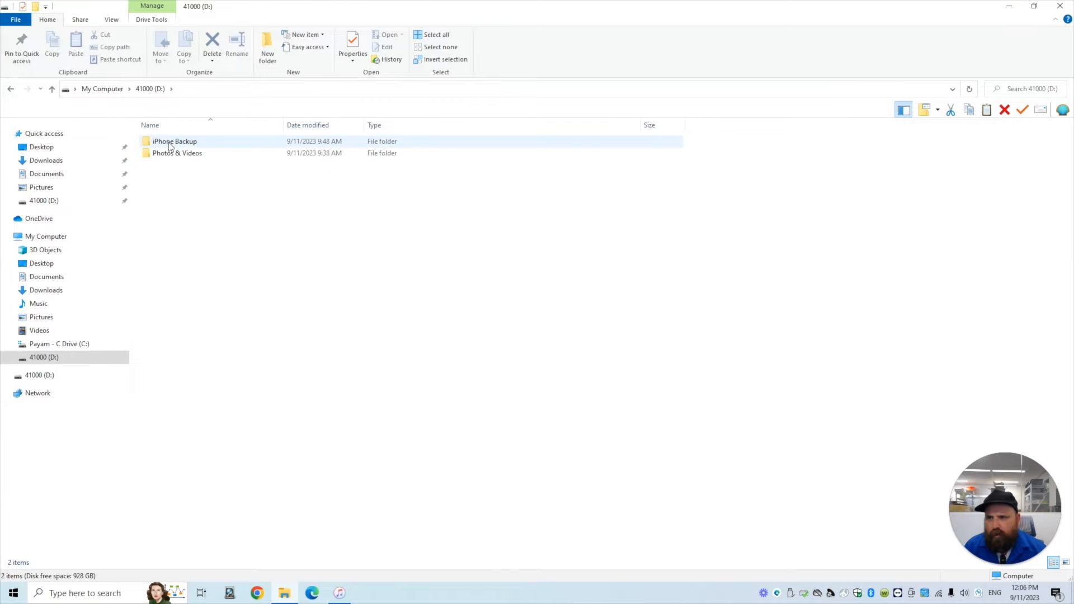
double_click(175, 141)
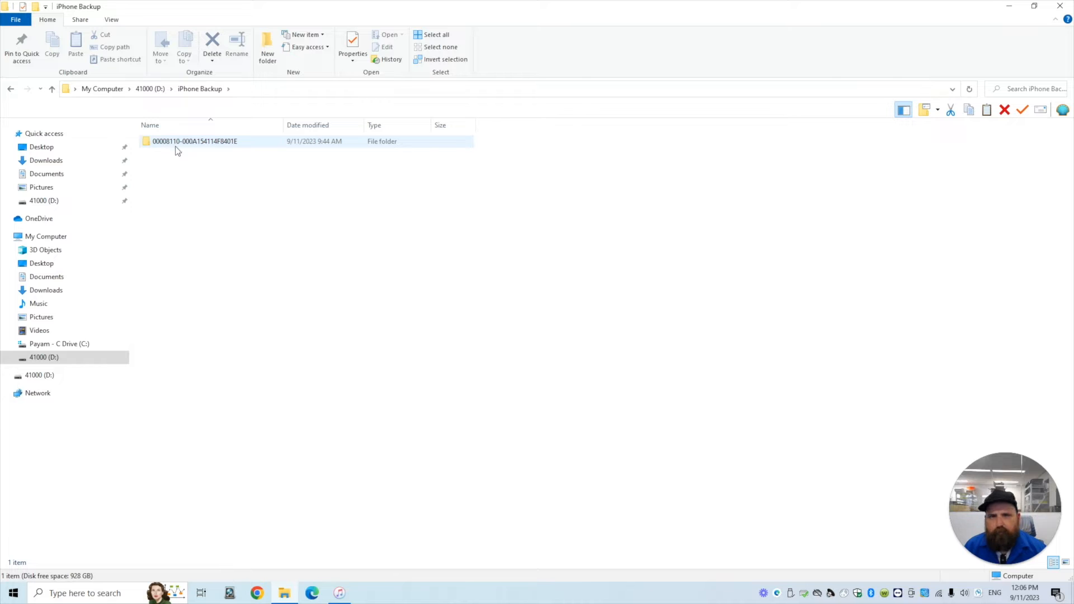
mouse_move(229, 140)
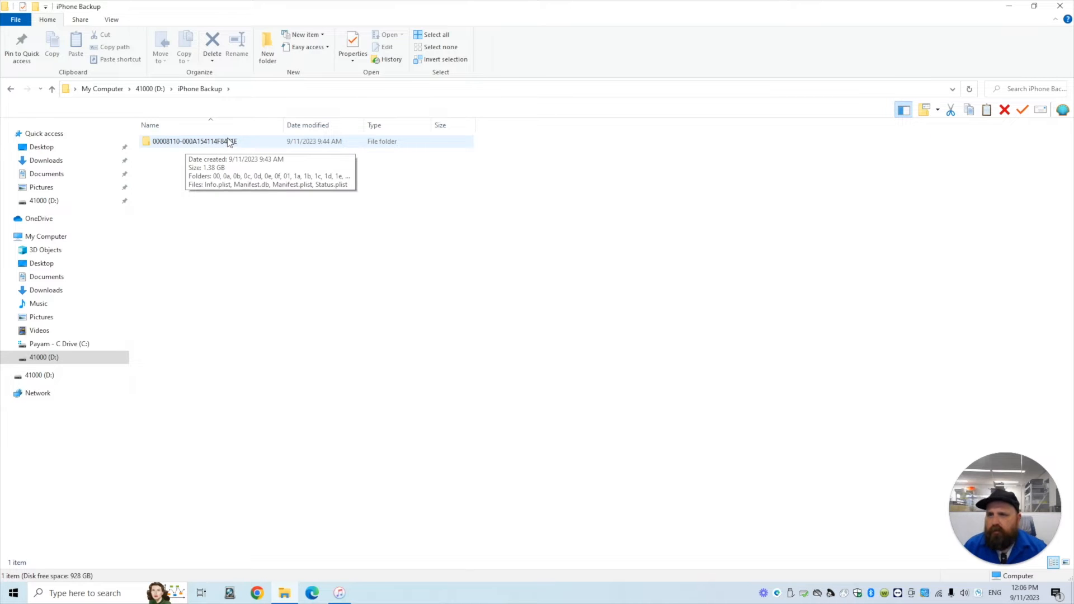
right_click(194, 141)
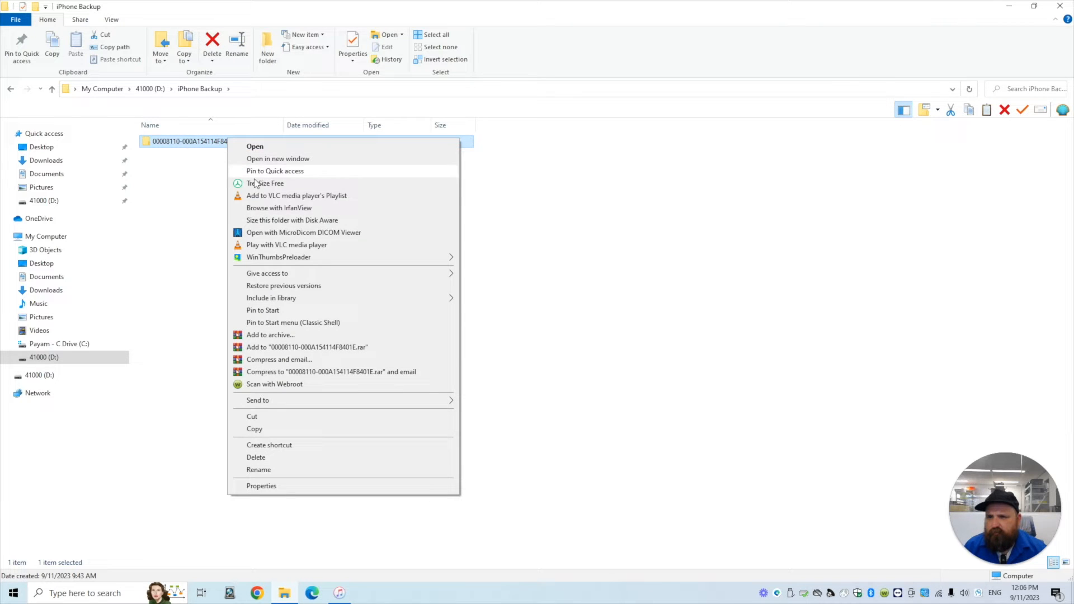
mouse_move(333, 429)
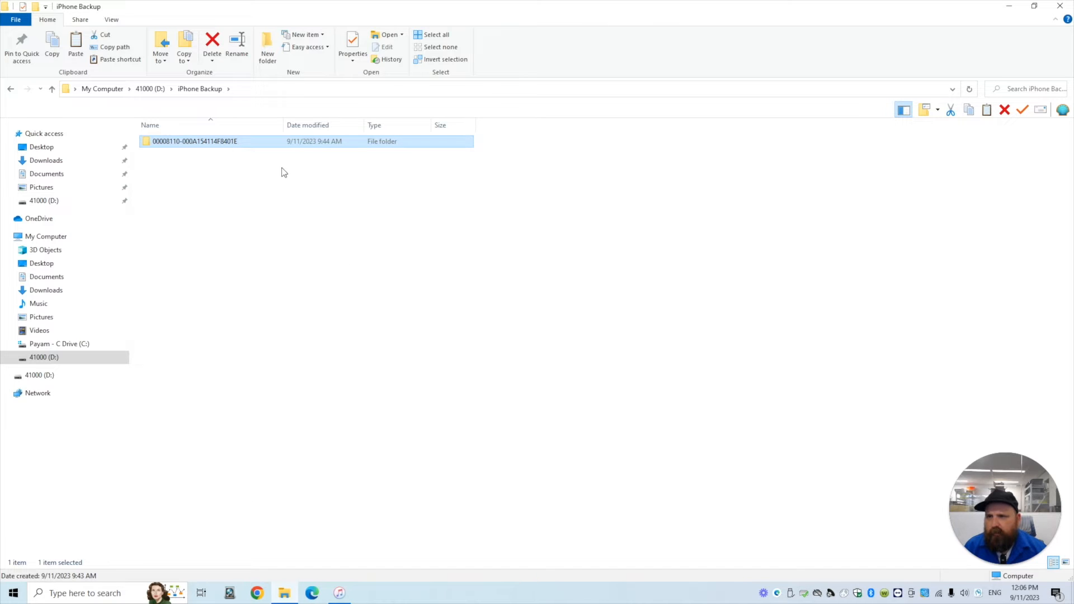
mouse_move(249, 93)
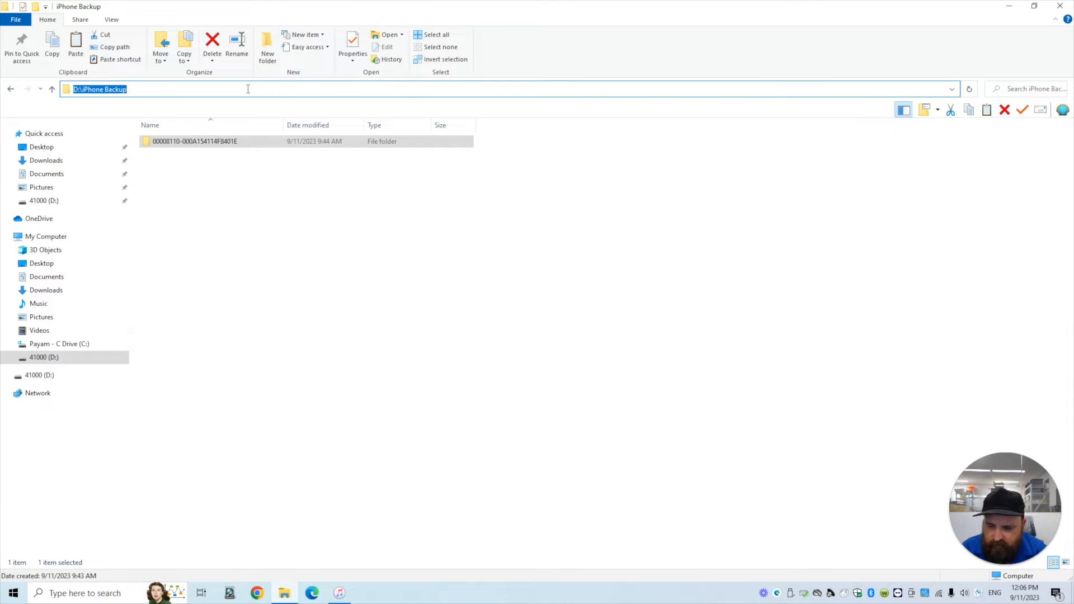
Step: Navigate to the user's AppData Roaming folder via %appdata%
type("%")
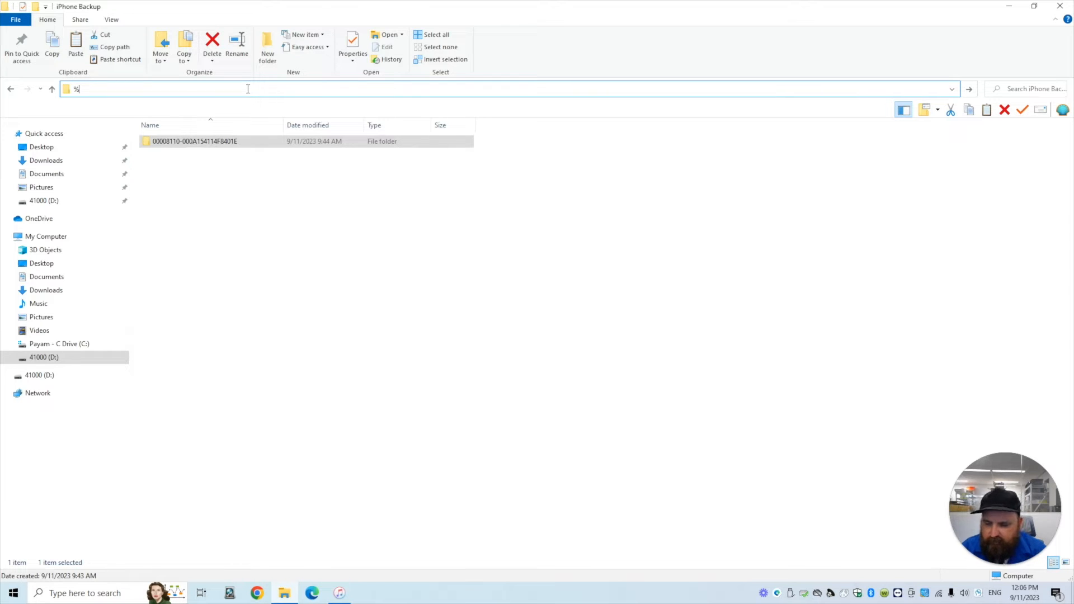
type("app")
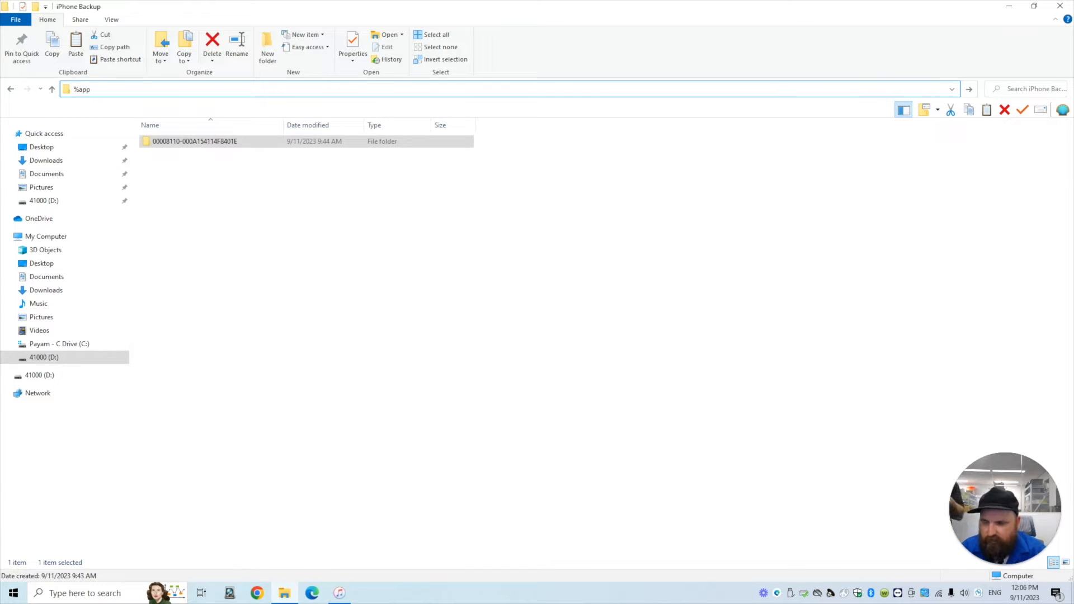
type("da")
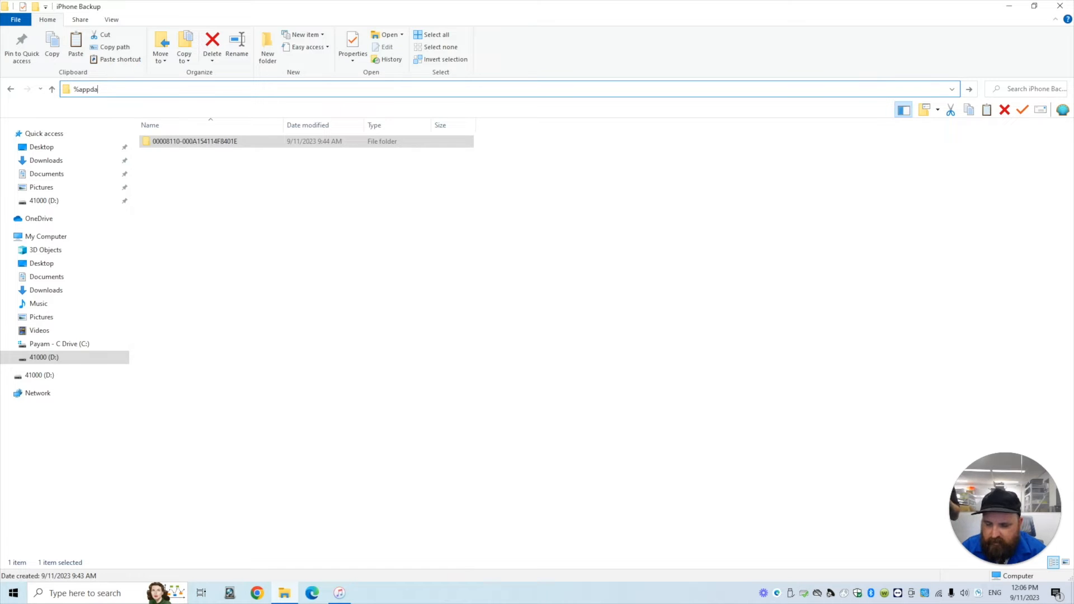
type("ta")
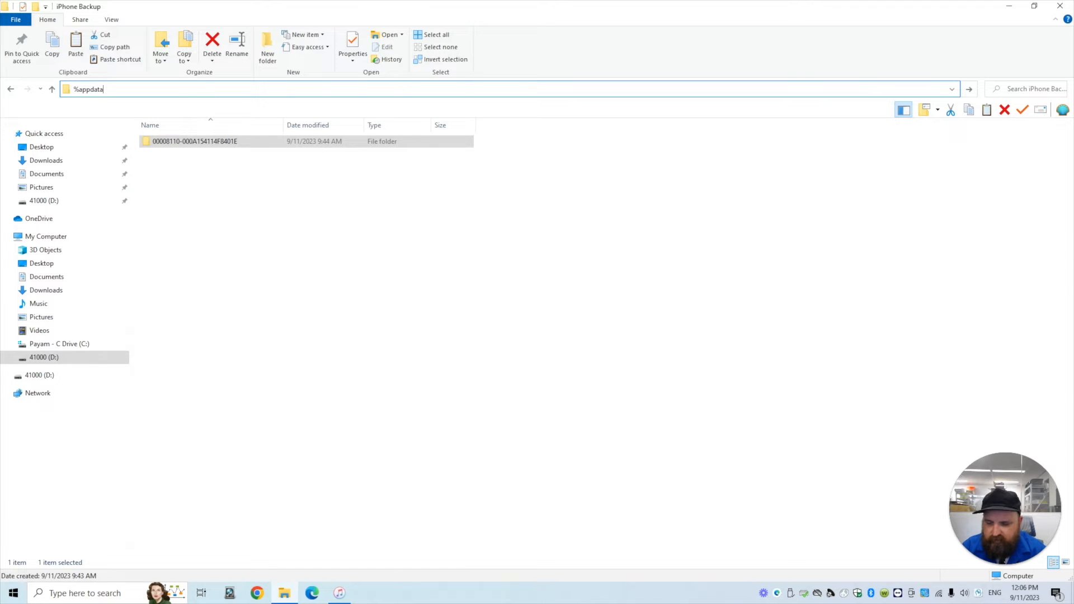
type("%")
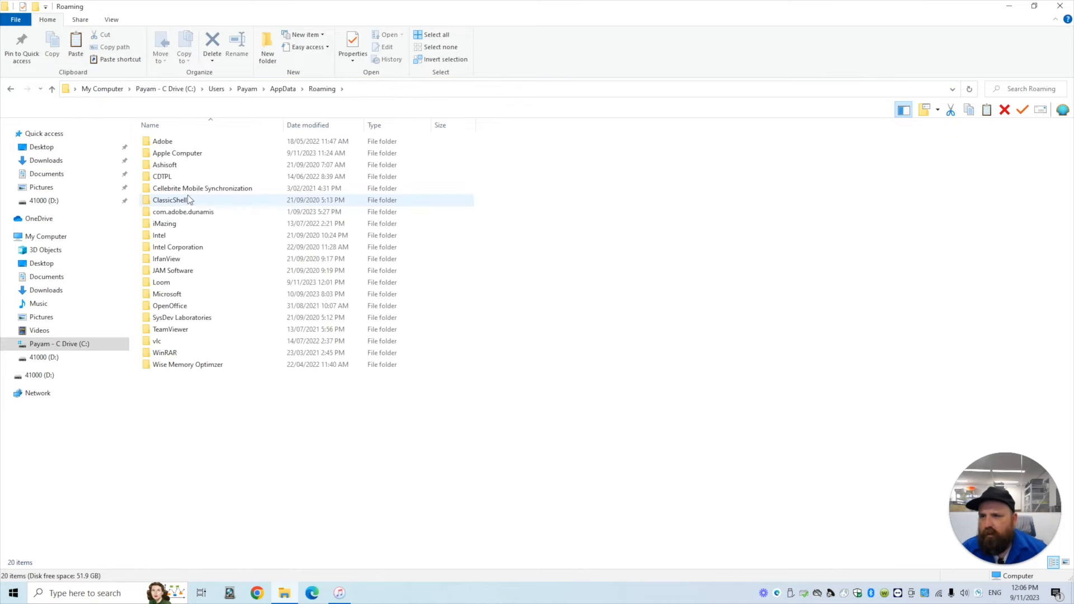
Step: Descend through Apple Computer and MobileSync into the empty Backup folder
left_click(177, 154)
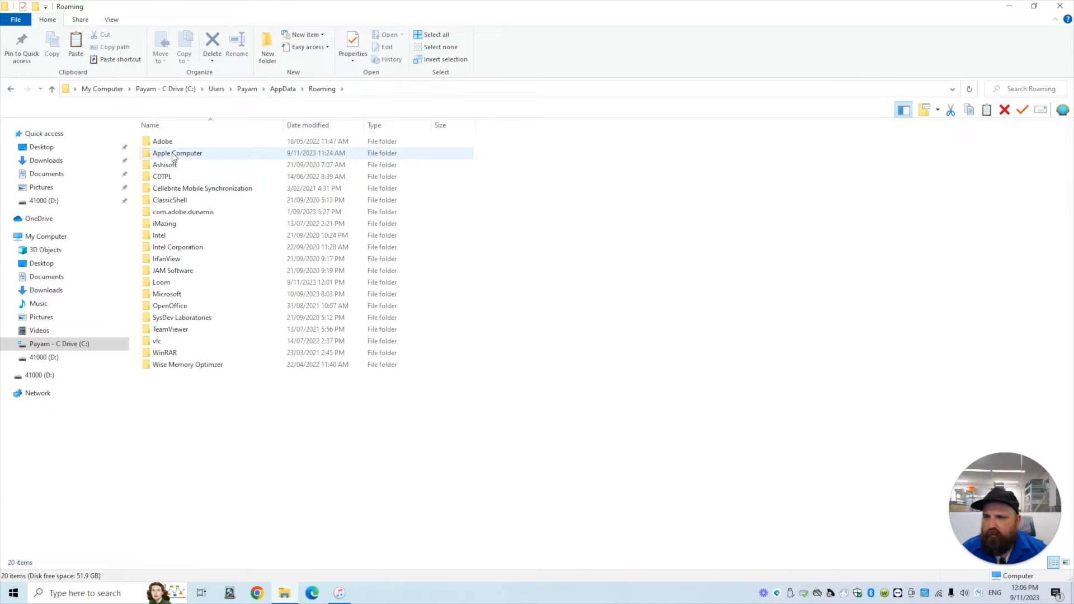
mouse_move(177, 154)
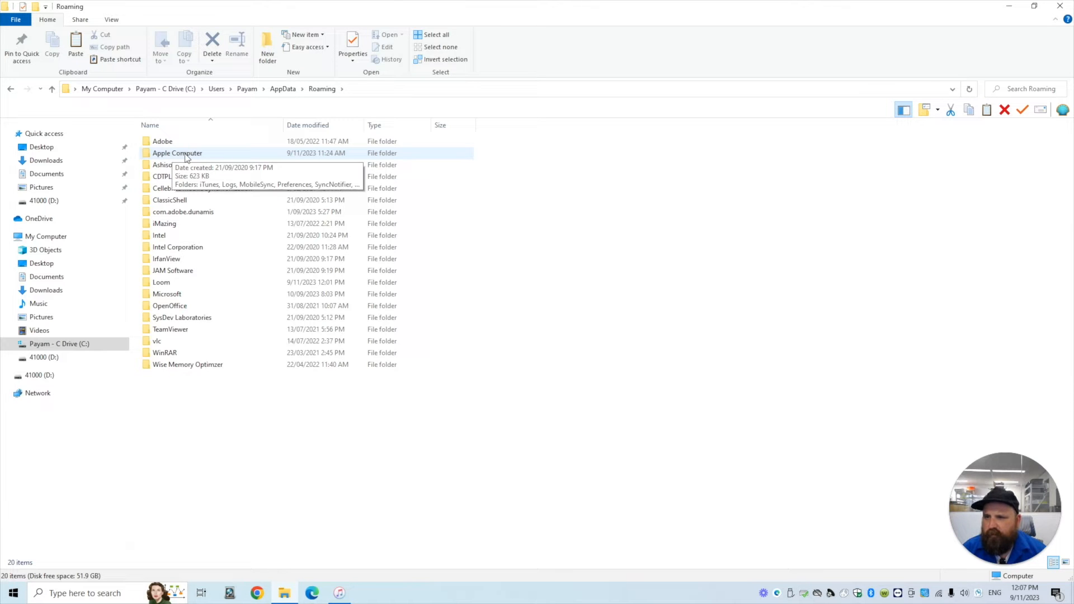
left_click(177, 153)
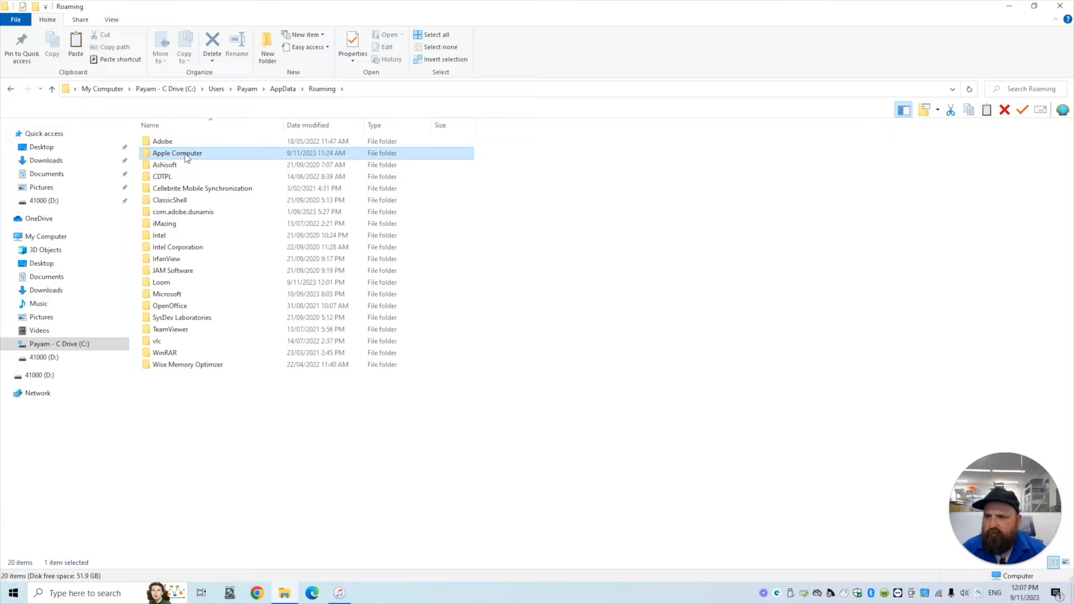
double_click(177, 153)
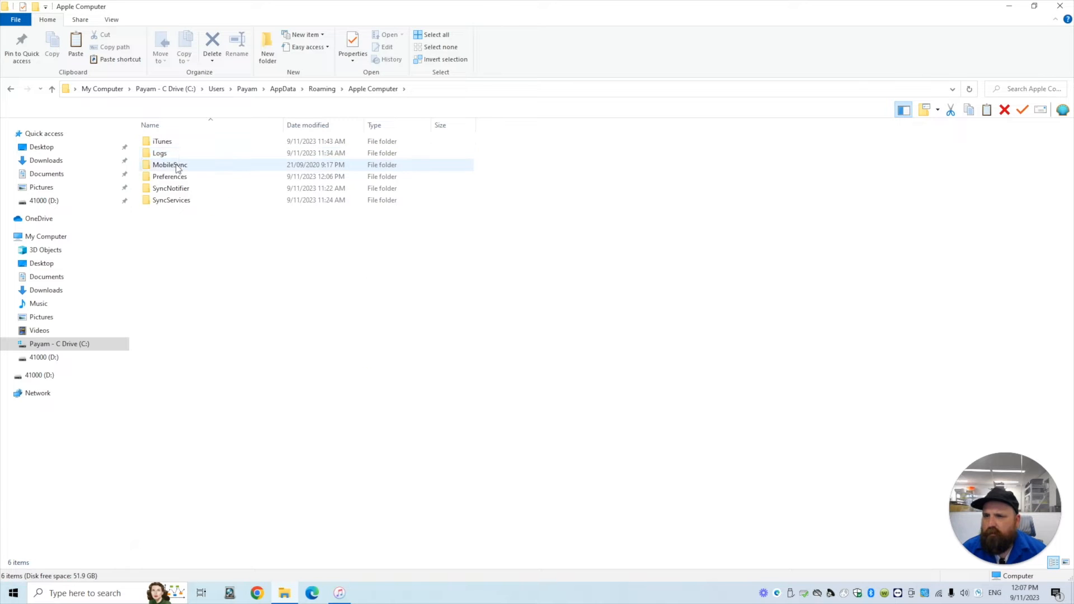
left_click(170, 165)
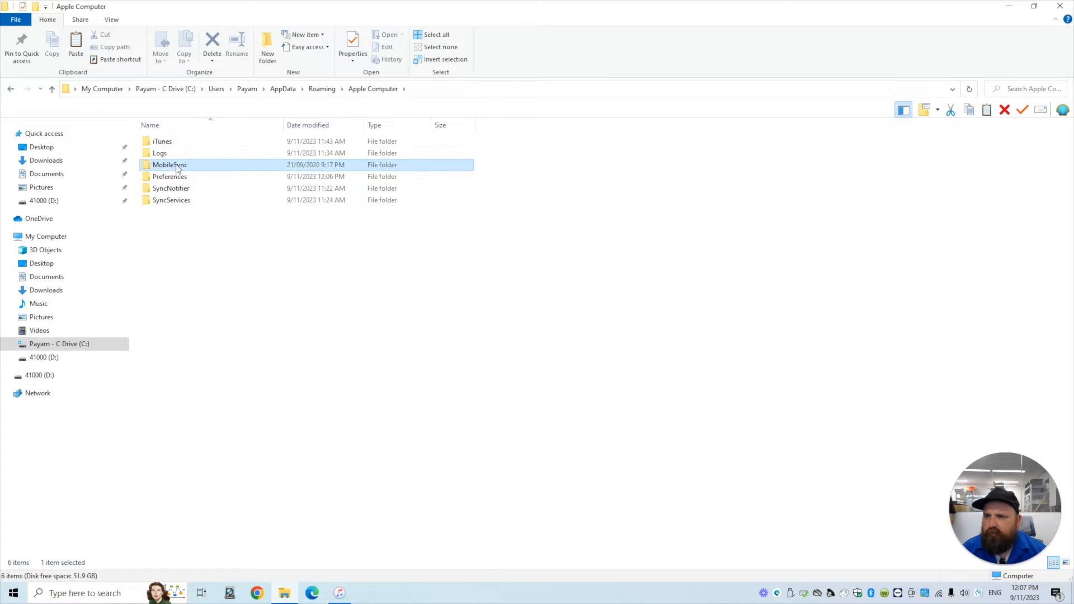
double_click(168, 165)
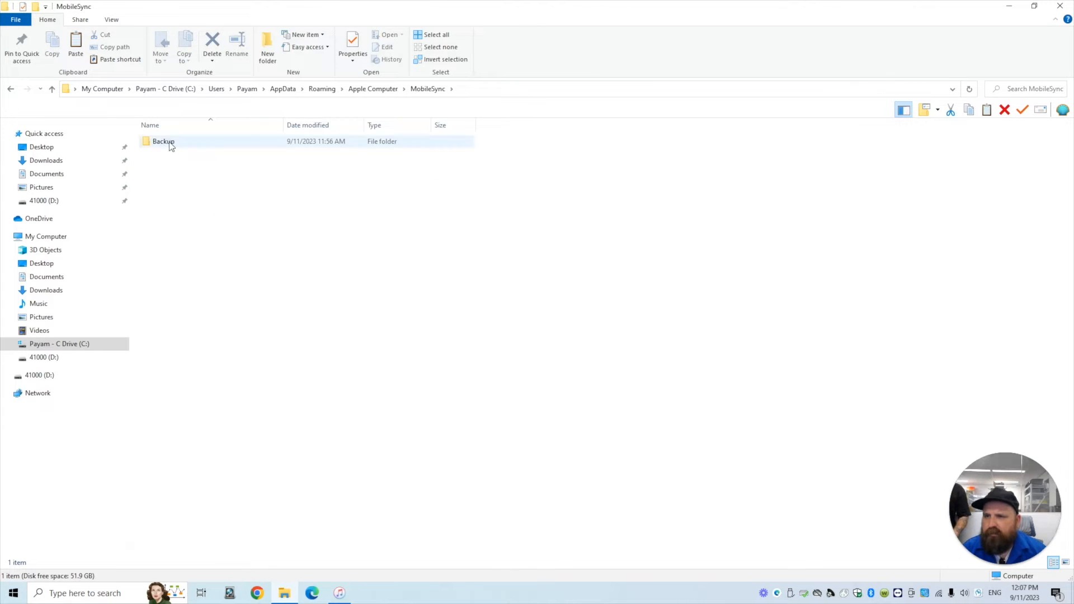
left_click(163, 141)
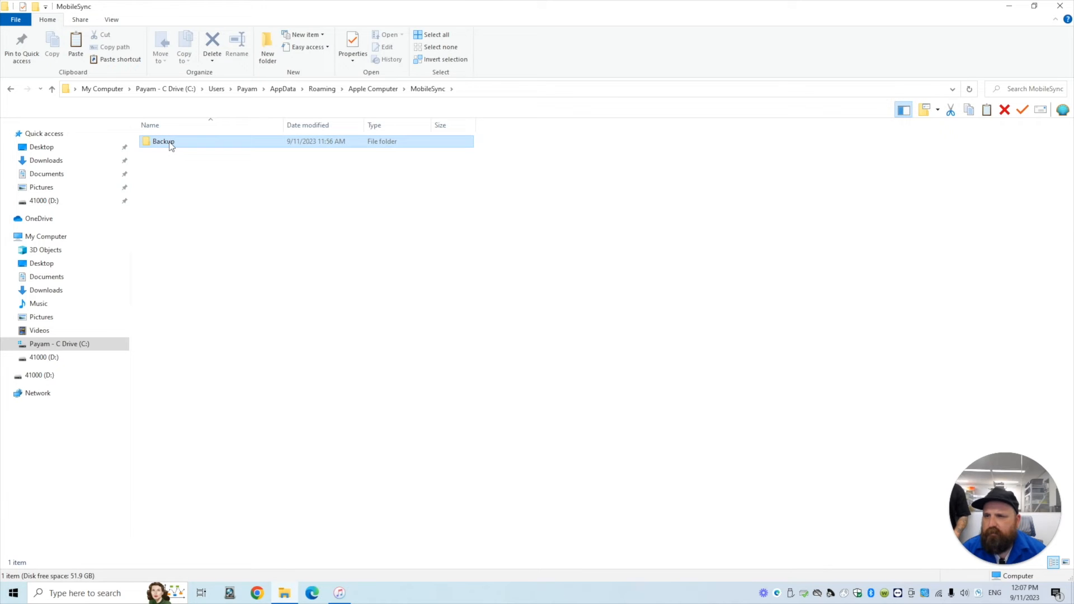
double_click(163, 141)
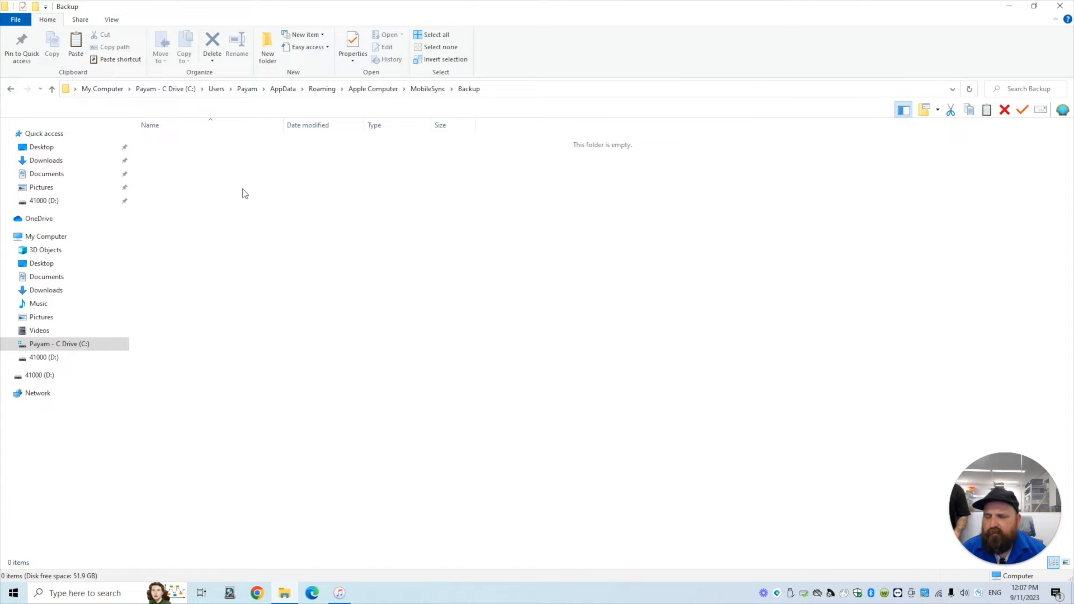
mouse_move(219, 184)
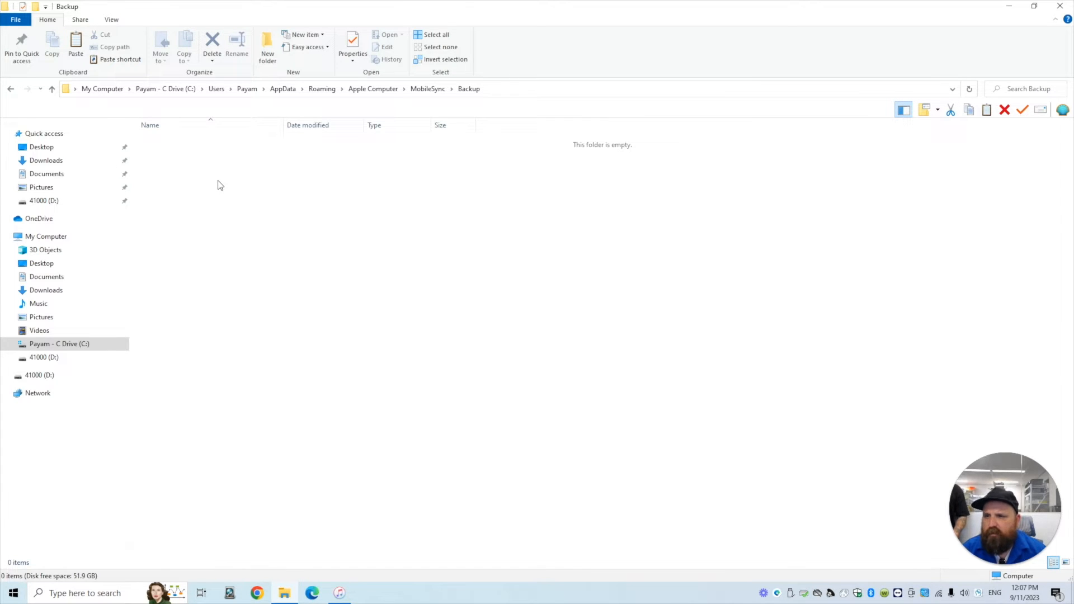
Step: Paste the 2,613-item iPhone backup into MobileSync Backup and view the copy progress details
right_click(219, 185)
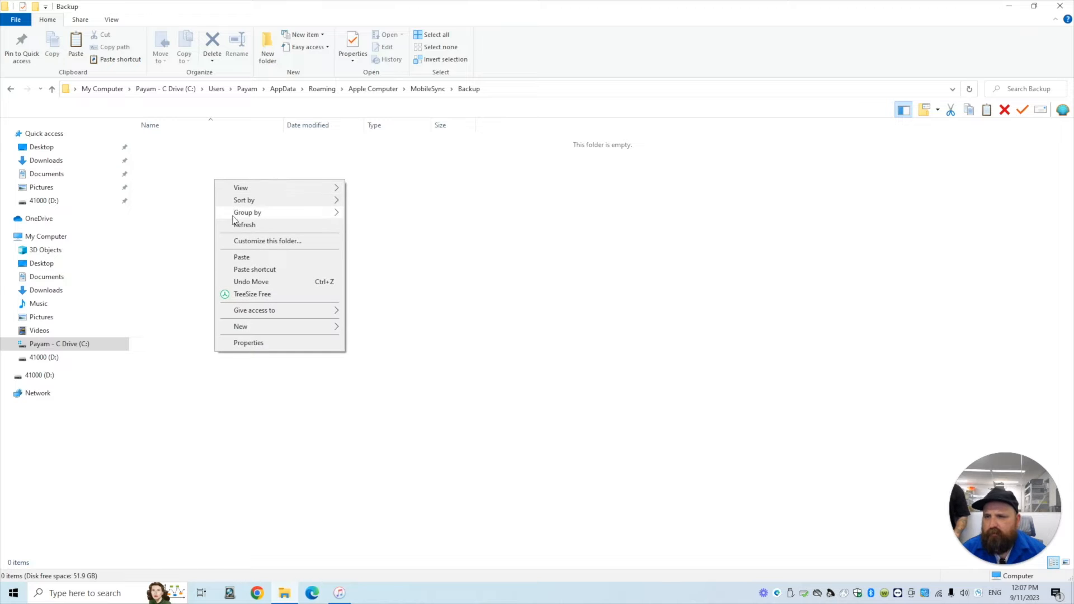
left_click(257, 259)
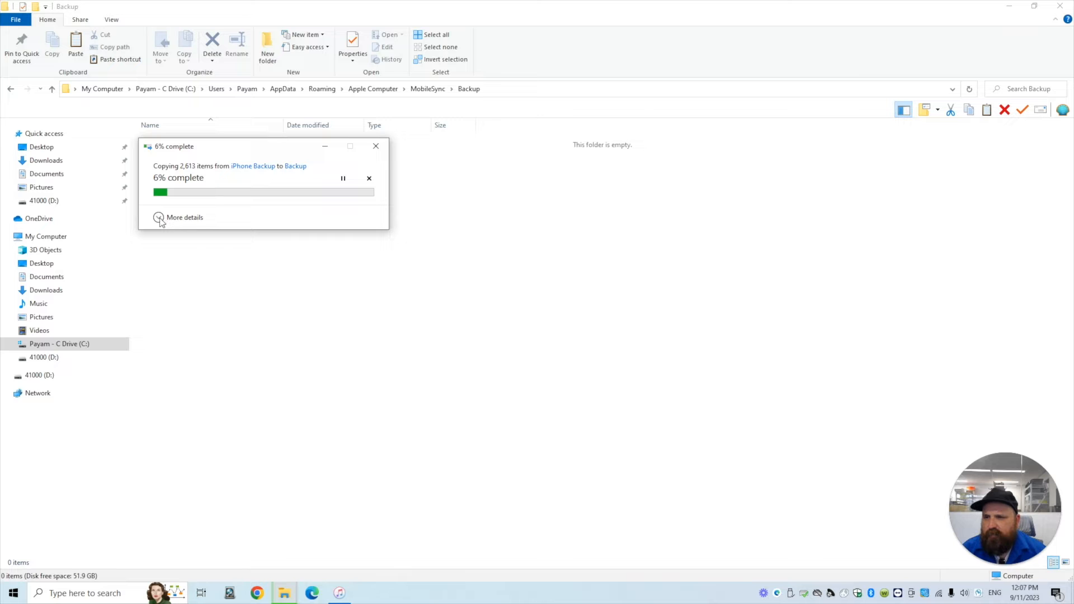
left_click(184, 217)
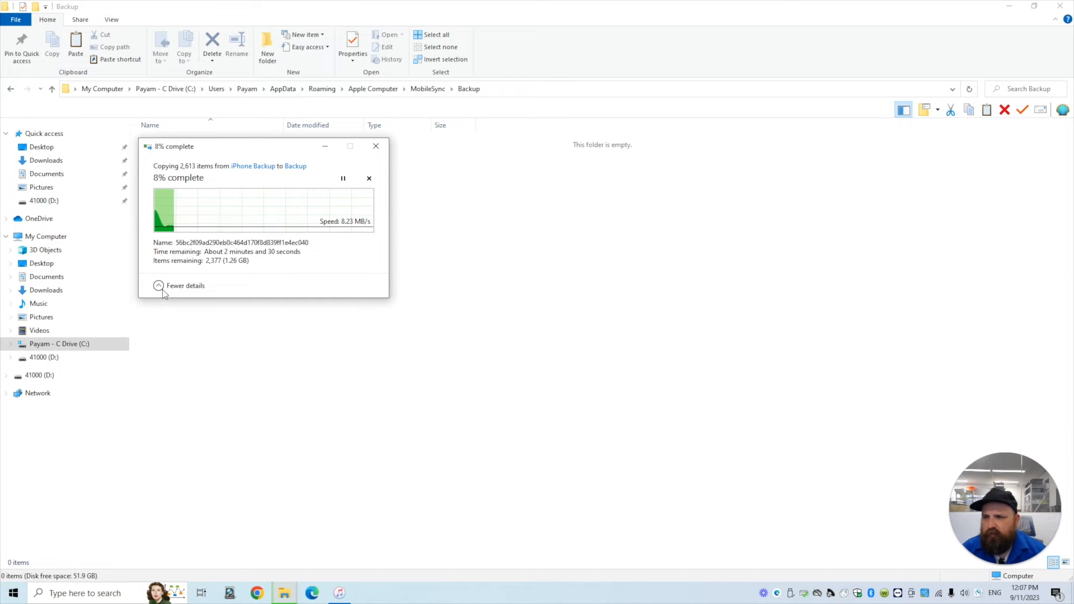
left_click(185, 285)
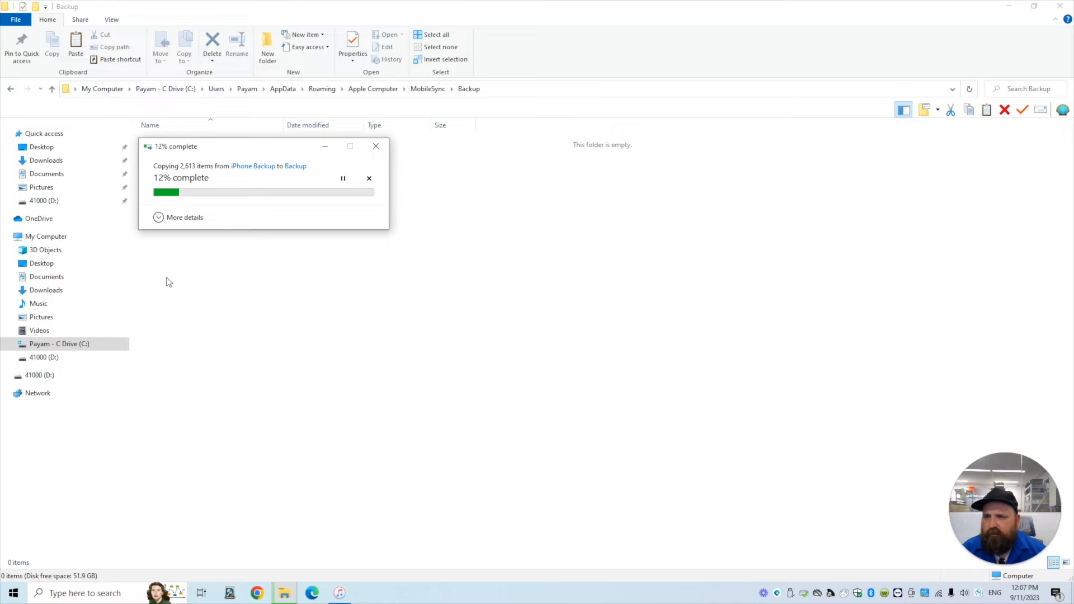
mouse_move(432, 242)
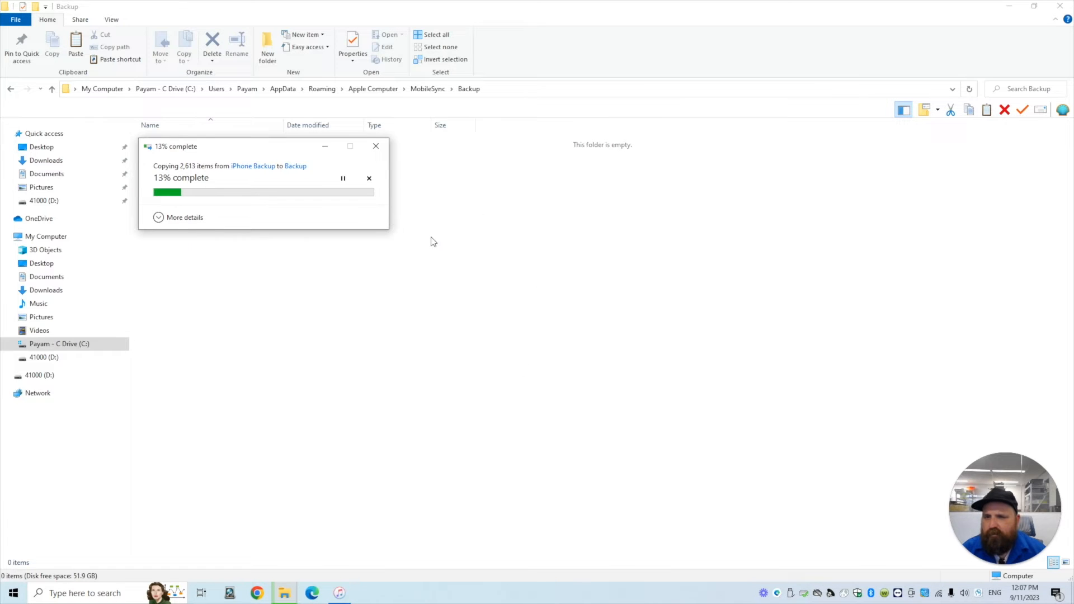
mouse_move(422, 340)
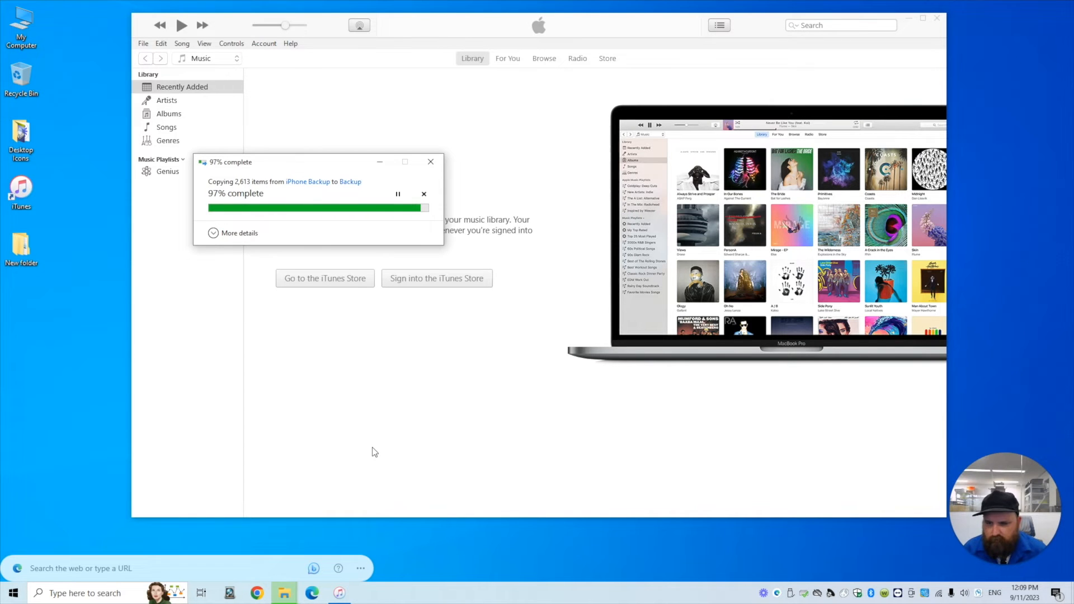
mouse_move(283, 593)
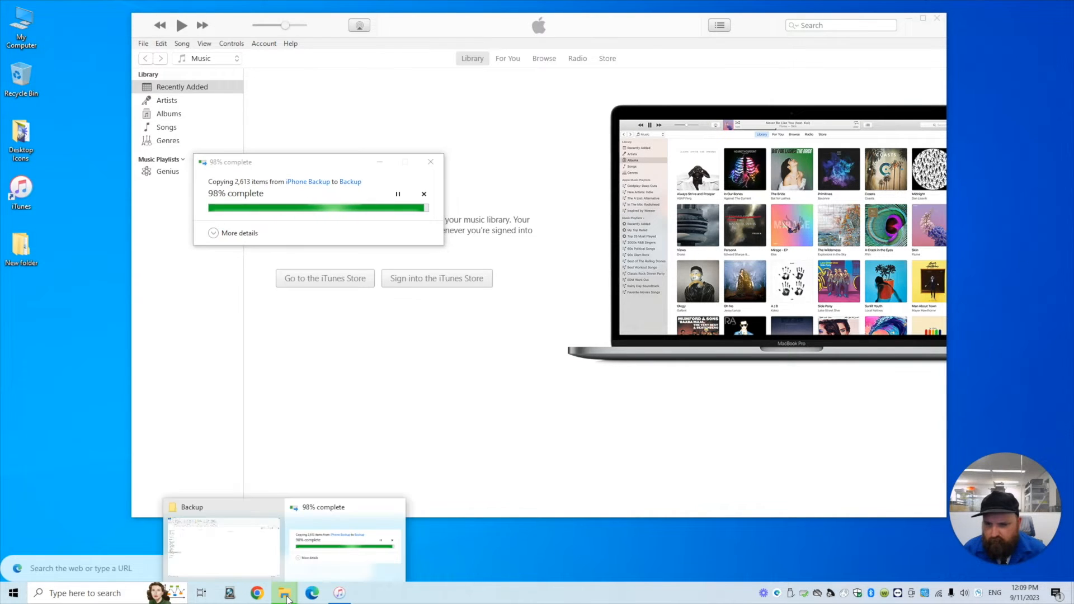
Step: Return to the Backup folder window after the copy finishes
left_click(221, 538)
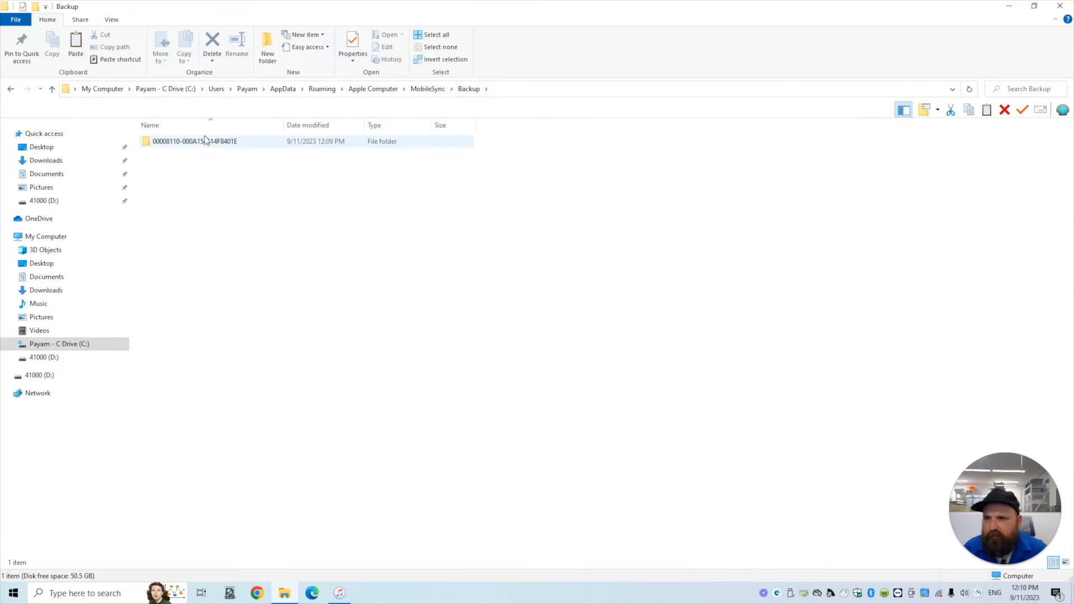
Step: Check the copied backup folder in Backup, then minimize the window to reveal iTunes
left_click(195, 177)
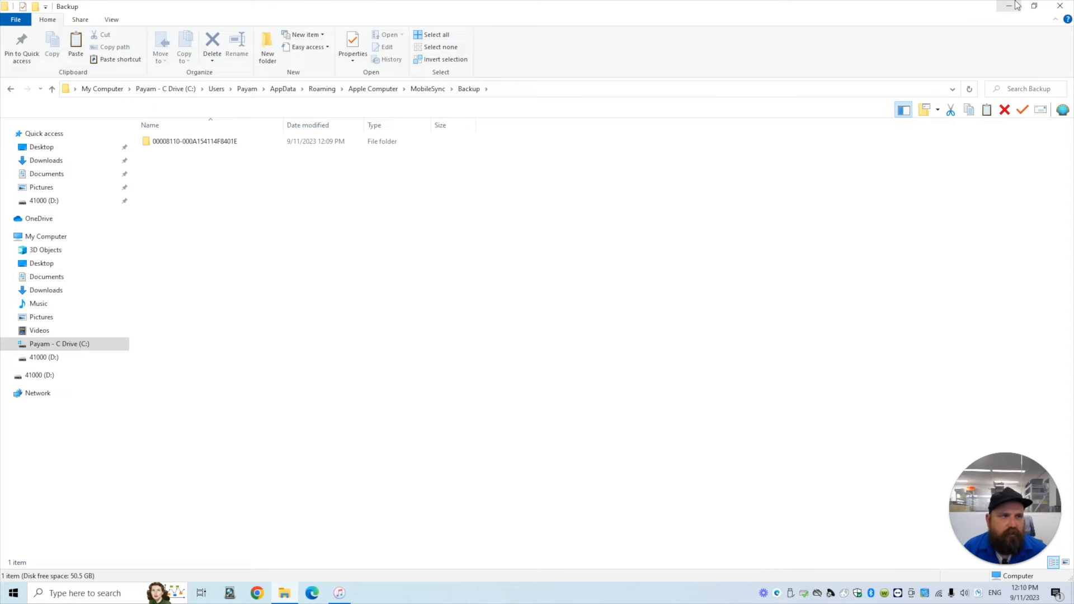
left_click(338, 593)
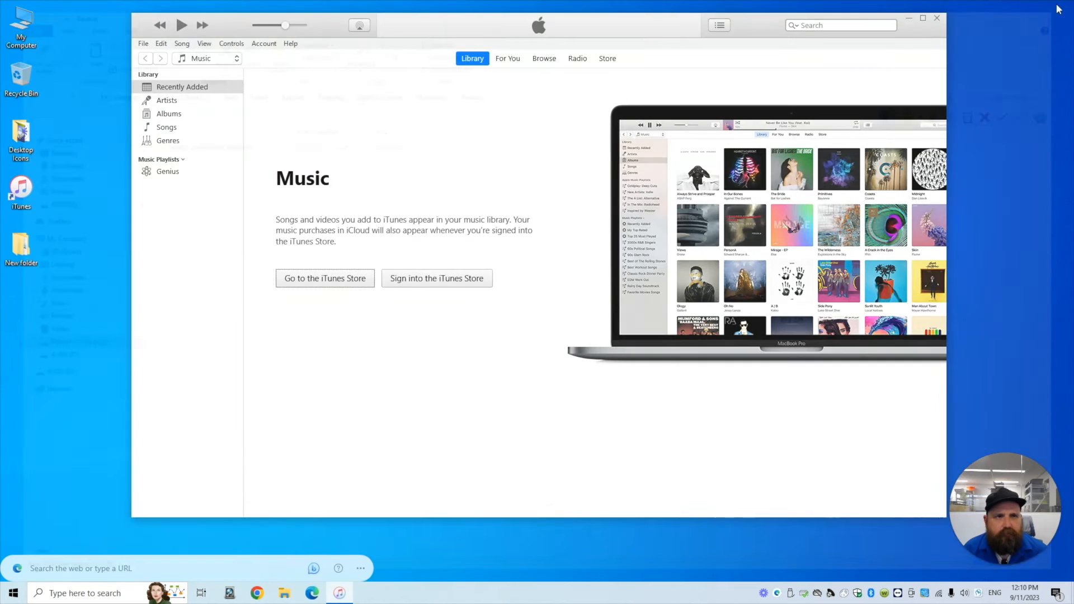